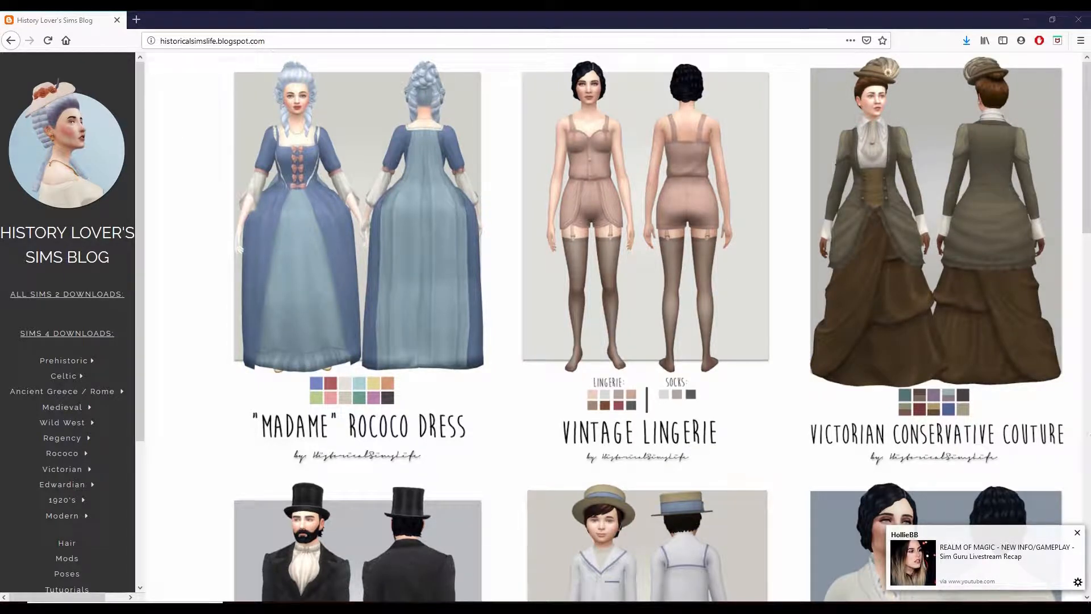
Dismiss the AdBlock popup and open the Boldness Beckons suit post down to DOWNLOAD.
{"action": "left_click", "coordinate": [1062, 532]}
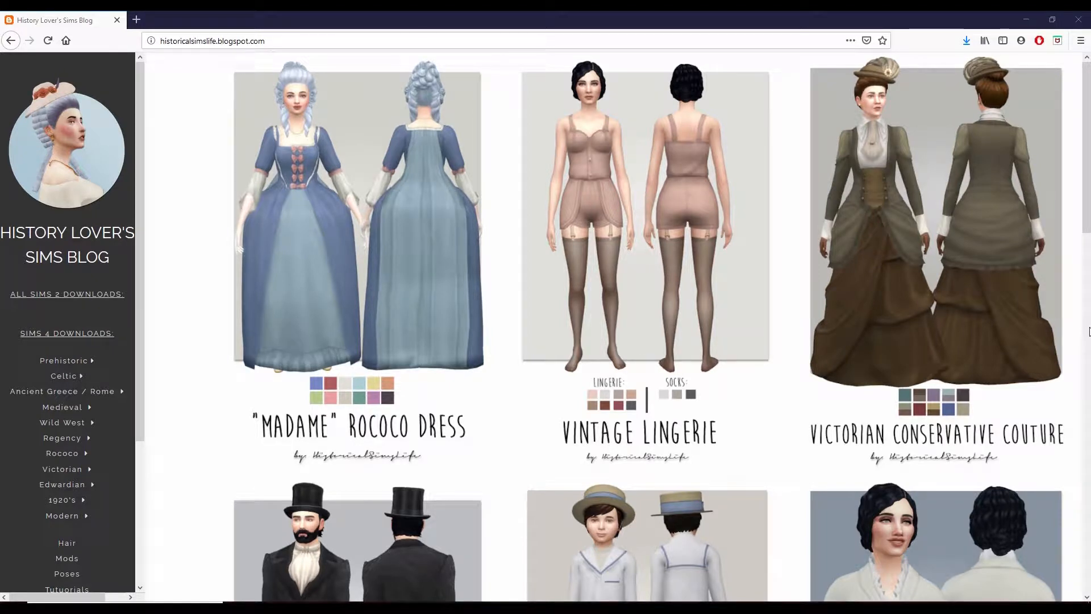
{"action": "mouse_move", "coordinate": [934, 209]}
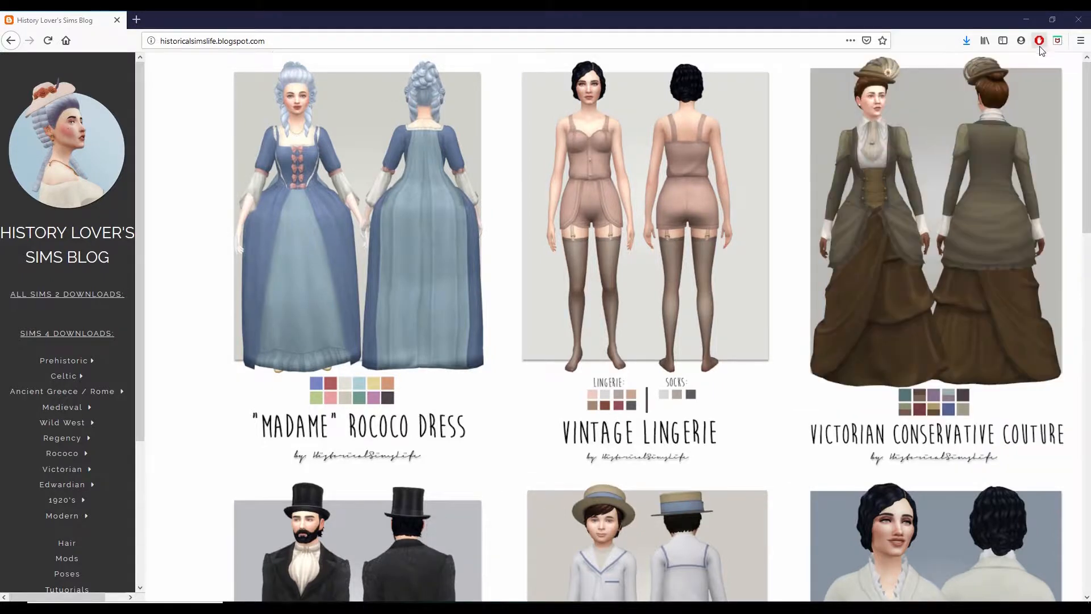
{"action": "left_click", "coordinate": [1039, 41]}
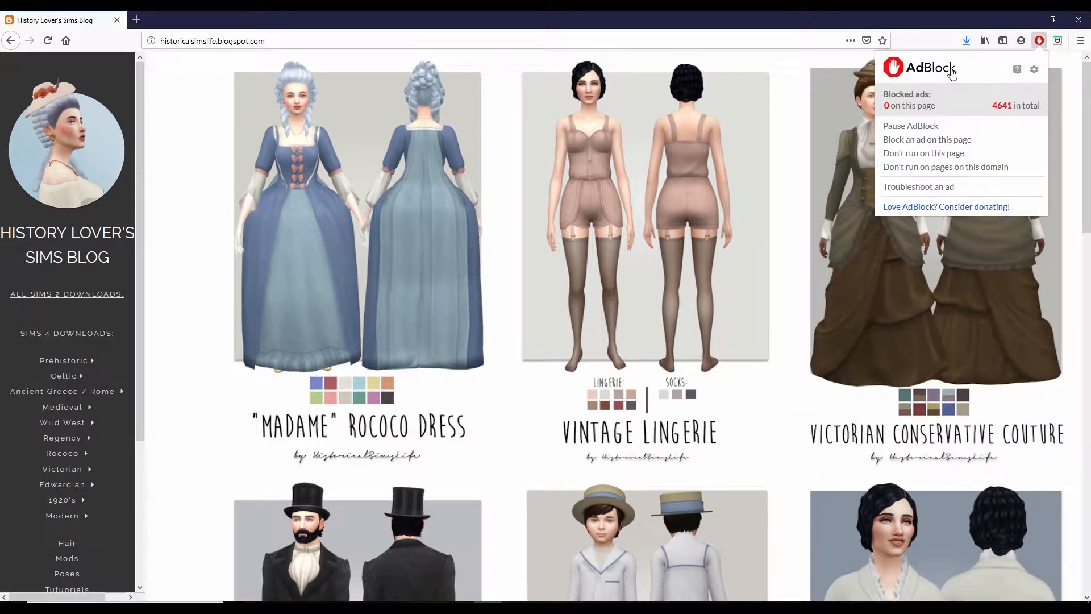
{"action": "left_click", "coordinate": [747, 260]}
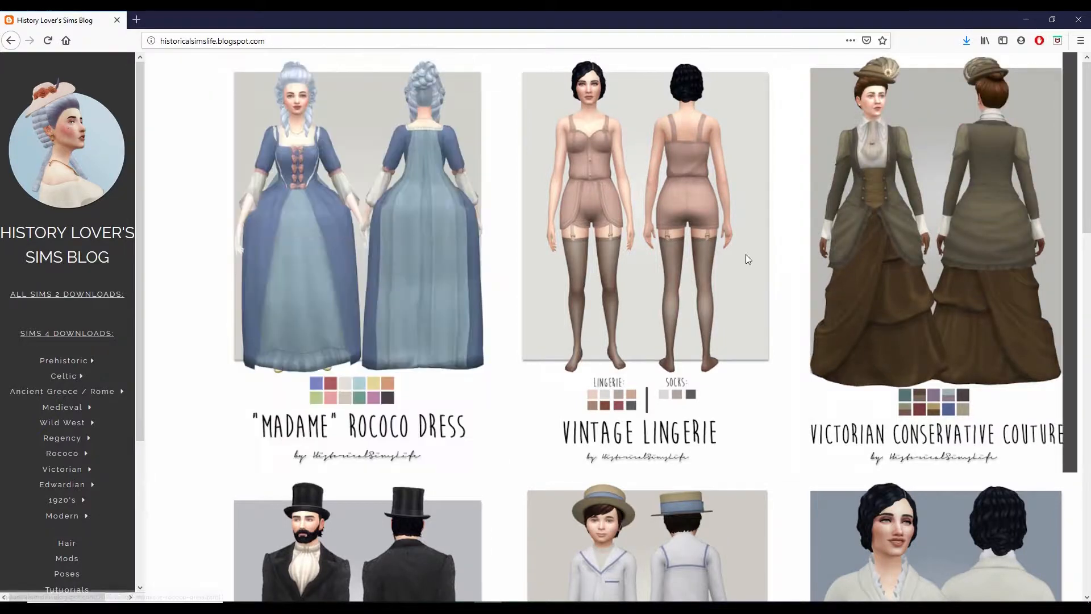
{"action": "scroll", "scroll_direction": "down", "scroll_amount": 3}
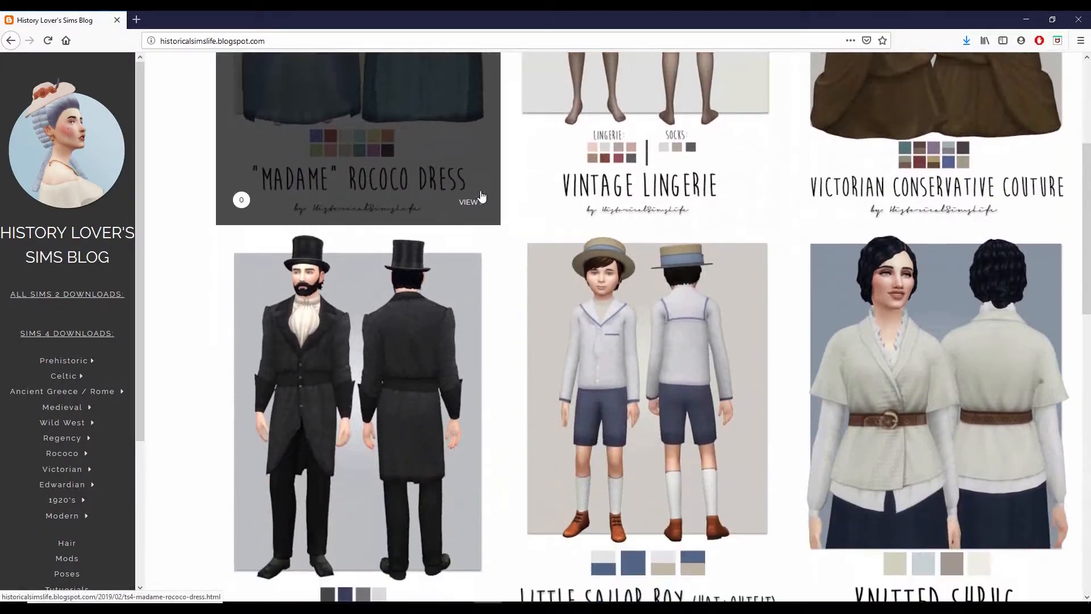
{"action": "left_click", "coordinate": [356, 405]}
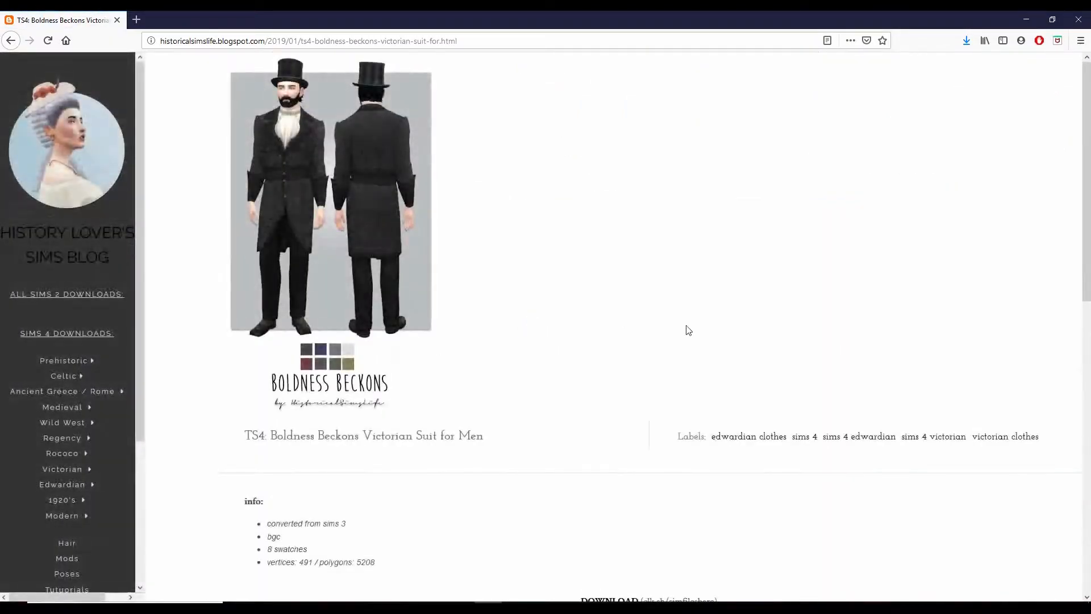
{"action": "scroll", "scroll_direction": "down", "scroll_amount": 3}
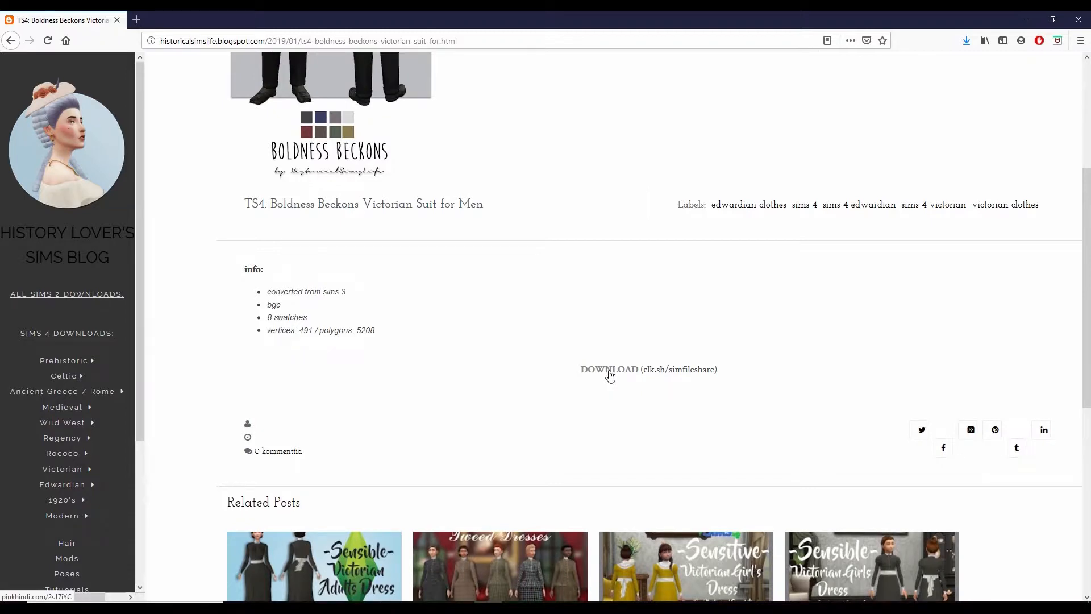
Follow the suit's clk.sh DOWNLOAD link and decline the new tab's notification request.
{"action": "left_click", "coordinate": [609, 369]}
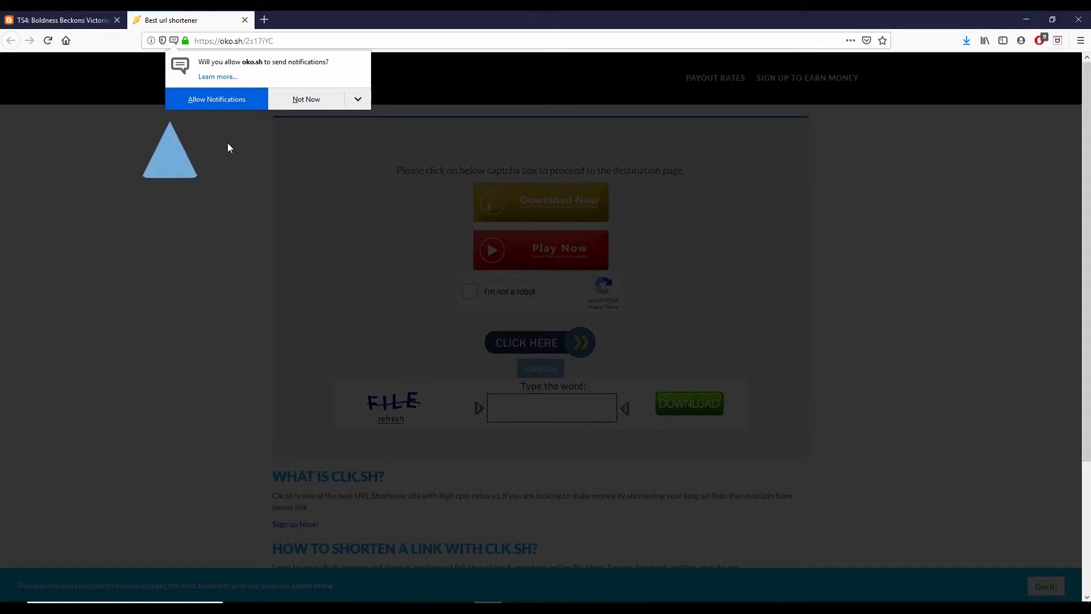
{"action": "mouse_move", "coordinate": [247, 135]}
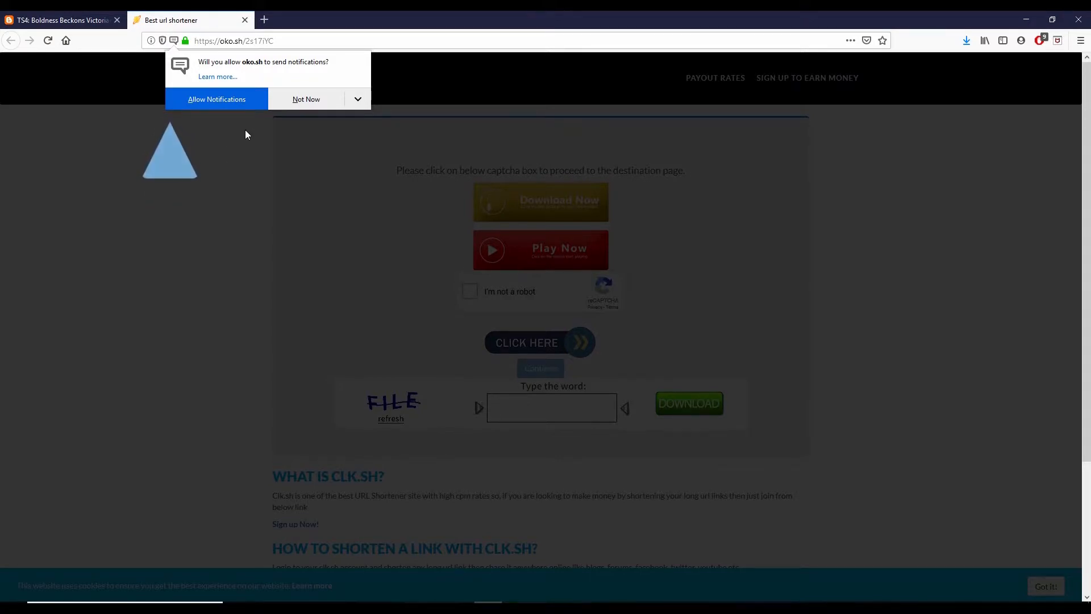
{"action": "mouse_move", "coordinate": [293, 102]}
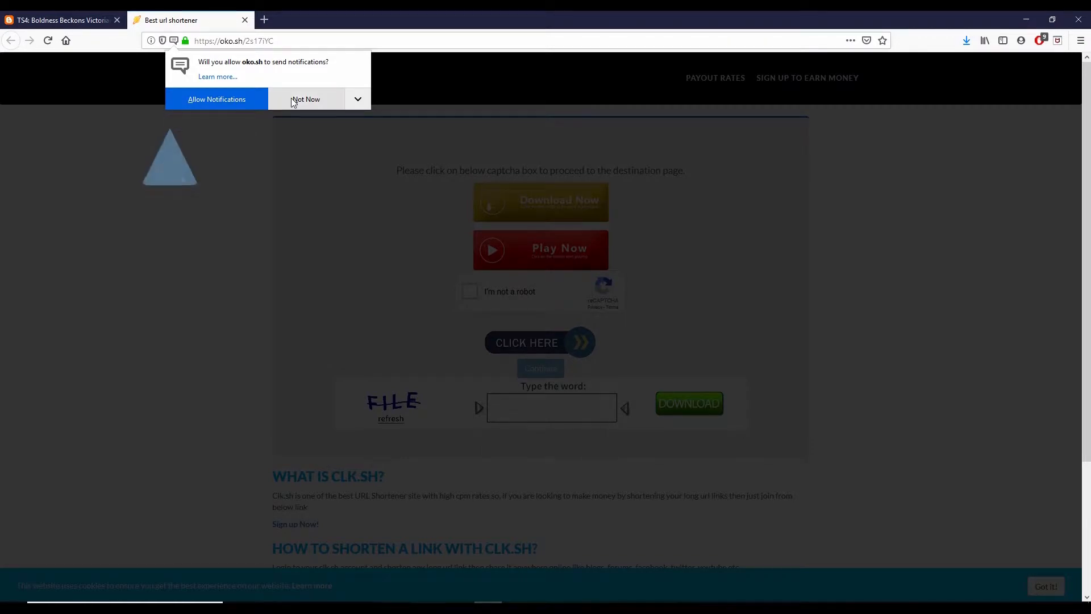
{"action": "left_click", "coordinate": [306, 98]}
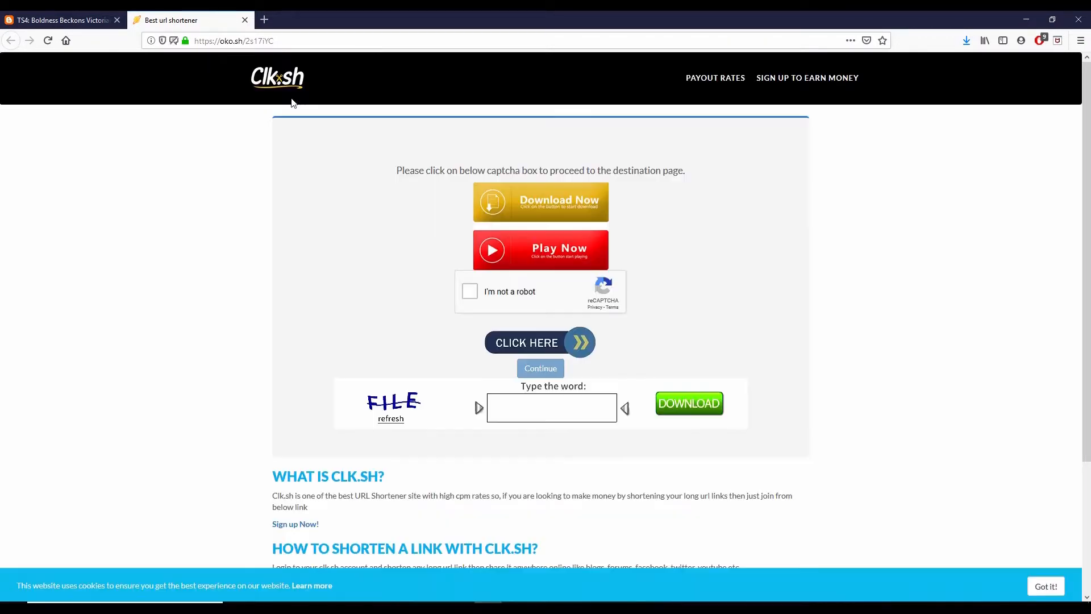
{"action": "mouse_move", "coordinate": [685, 262]}
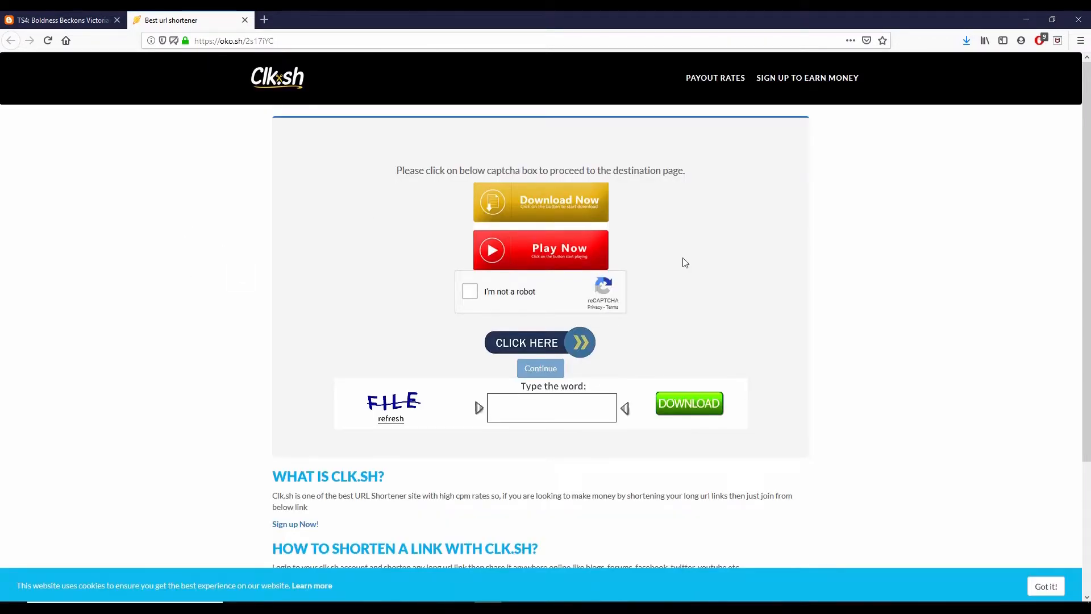
{"action": "mouse_move", "coordinate": [862, 433]}
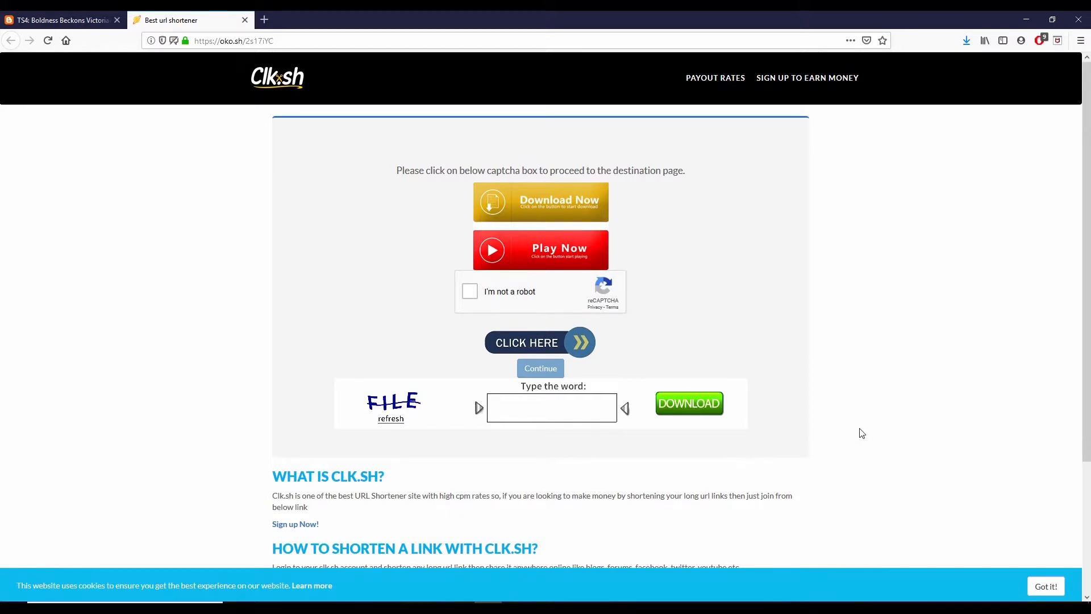
{"action": "mouse_move", "coordinate": [253, 236]}
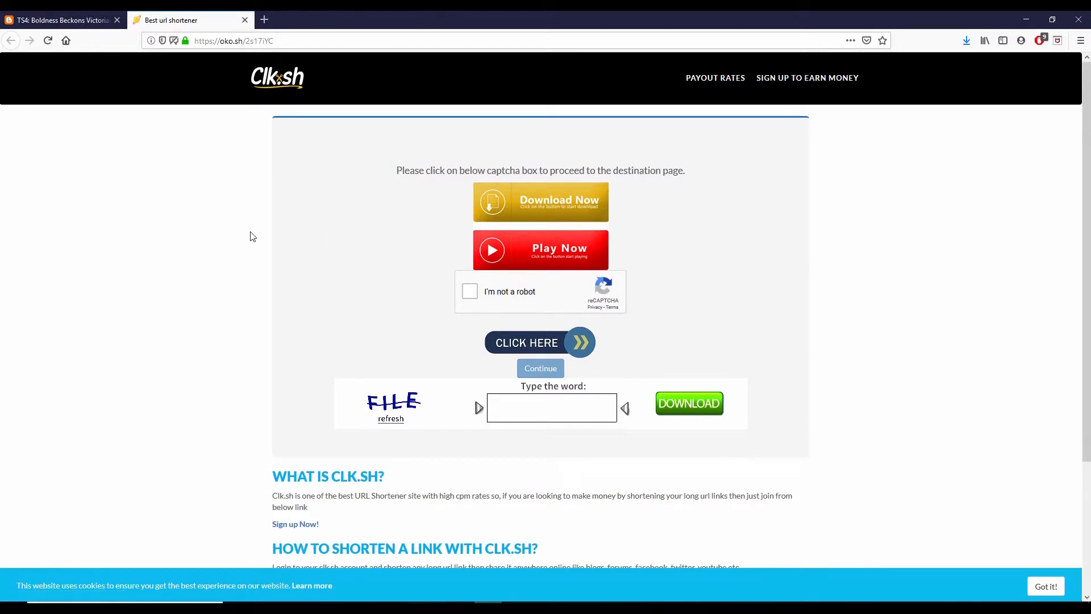
{"action": "mouse_move", "coordinate": [143, 385]}
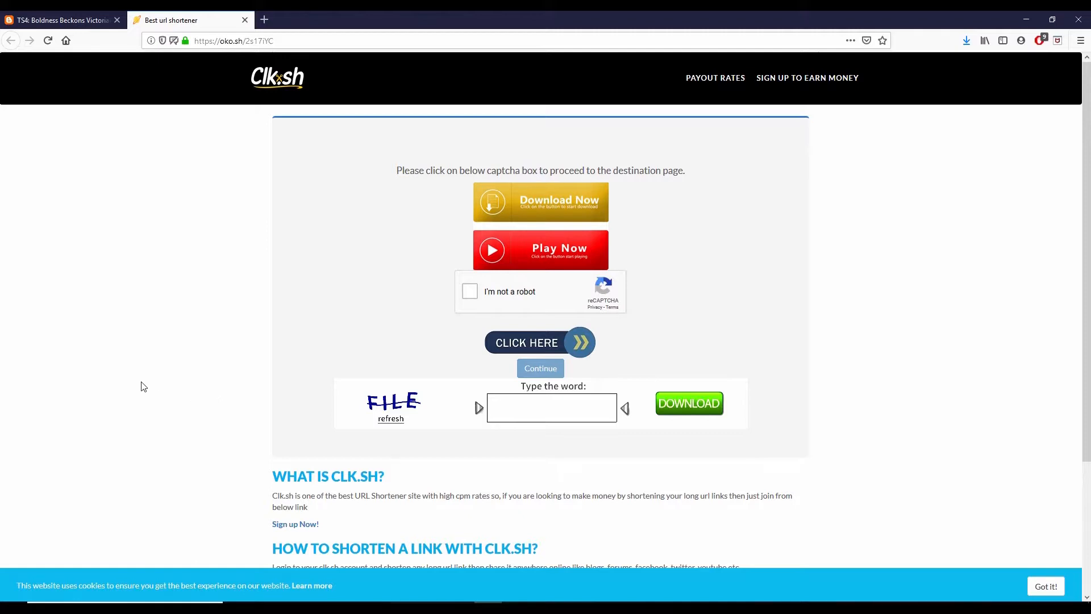
{"action": "mouse_move", "coordinate": [455, 325]}
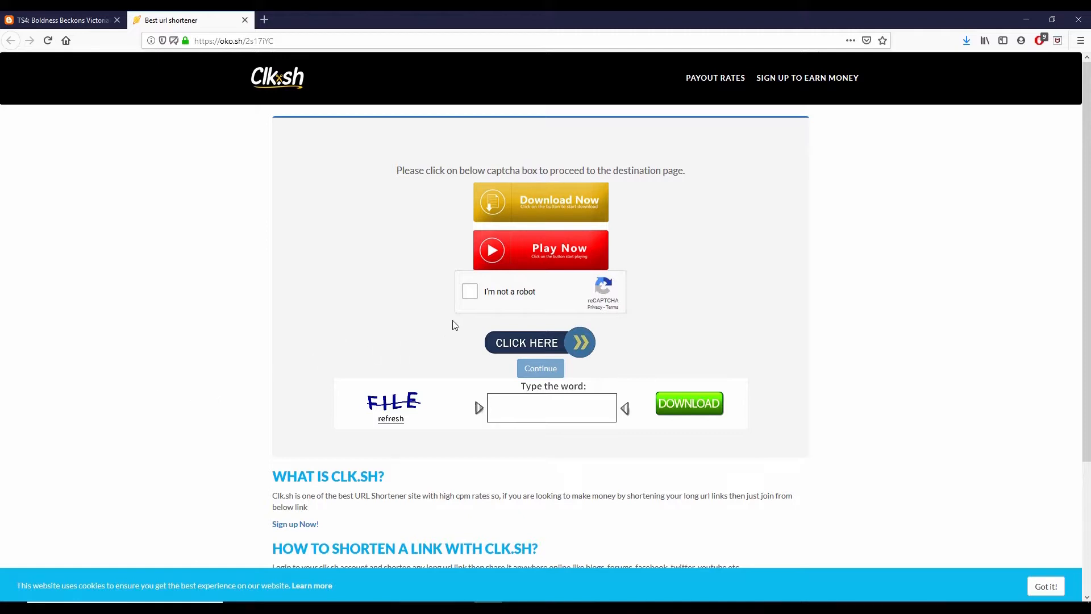
{"action": "mouse_move", "coordinate": [470, 294]}
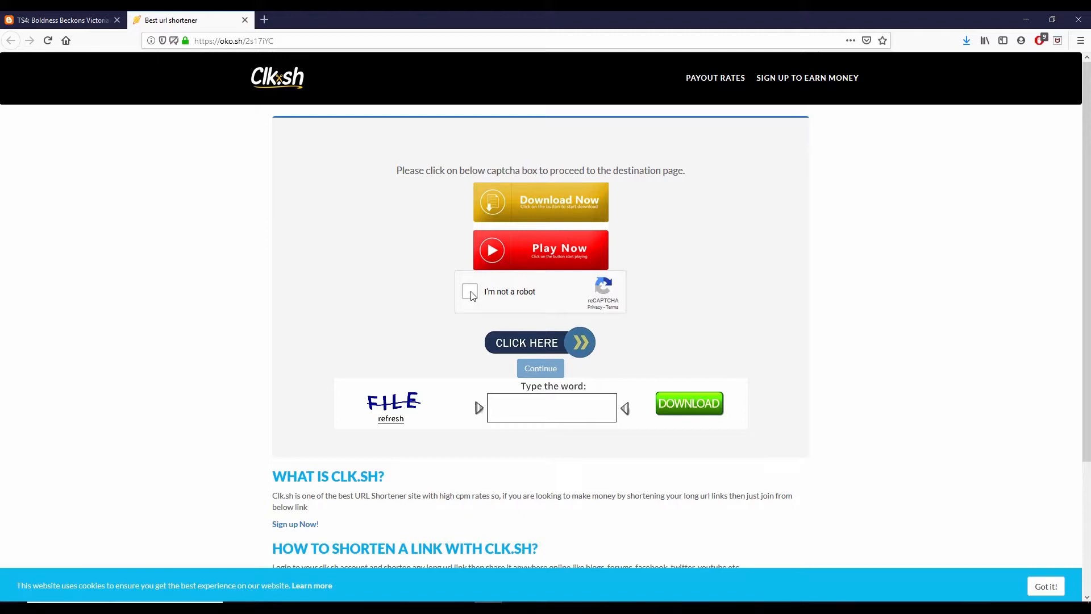
Tick the 'I'm not a robot' reCAPTCHA and continue past the check.
{"action": "left_click", "coordinate": [551, 408]}
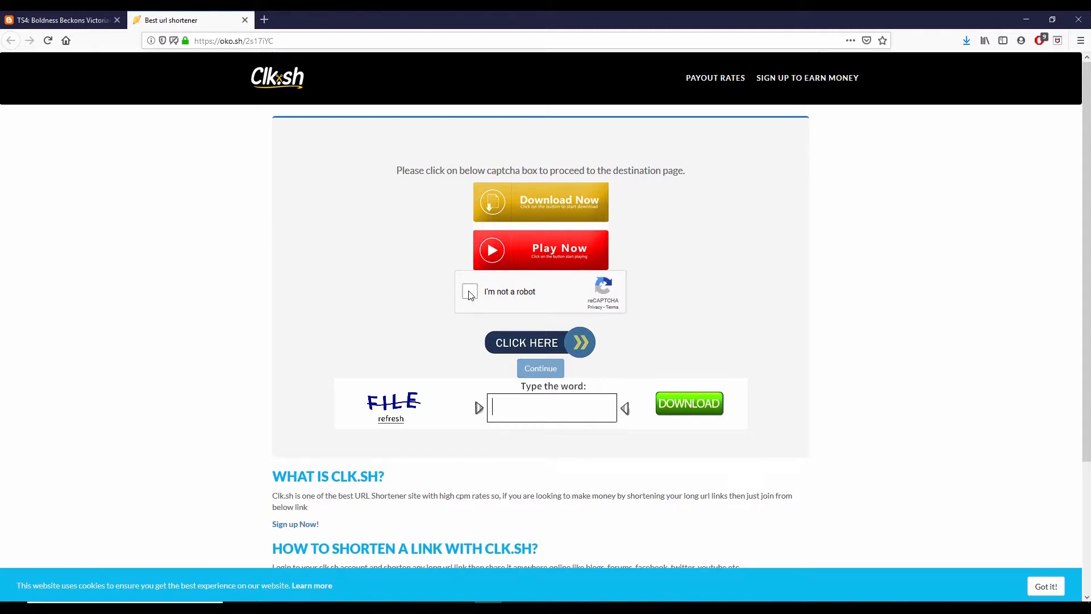
{"action": "mouse_move", "coordinate": [295, 14]}
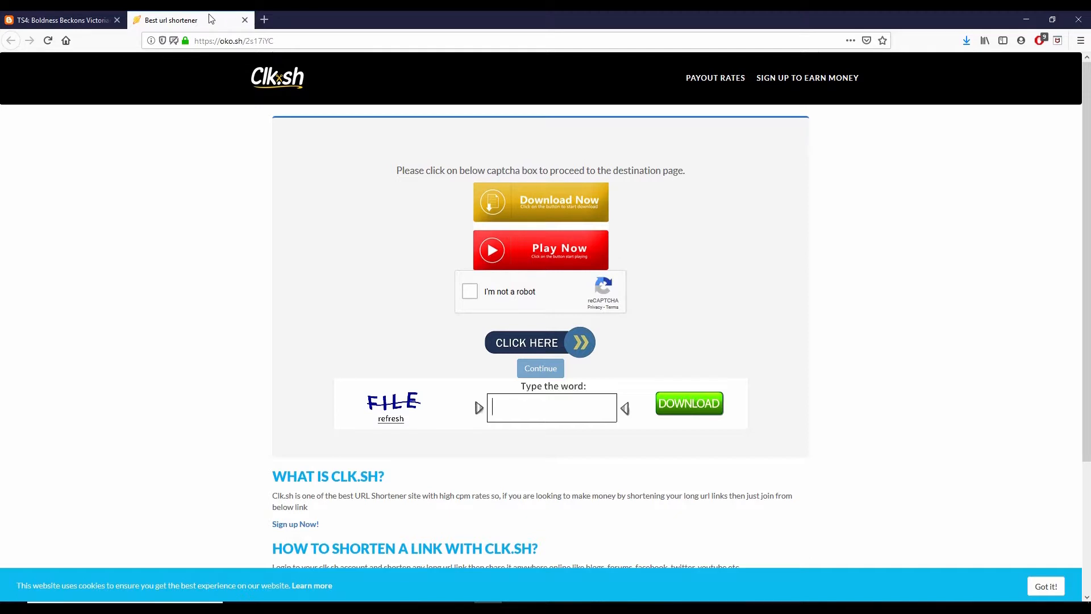
{"action": "mouse_move", "coordinate": [211, 19]}
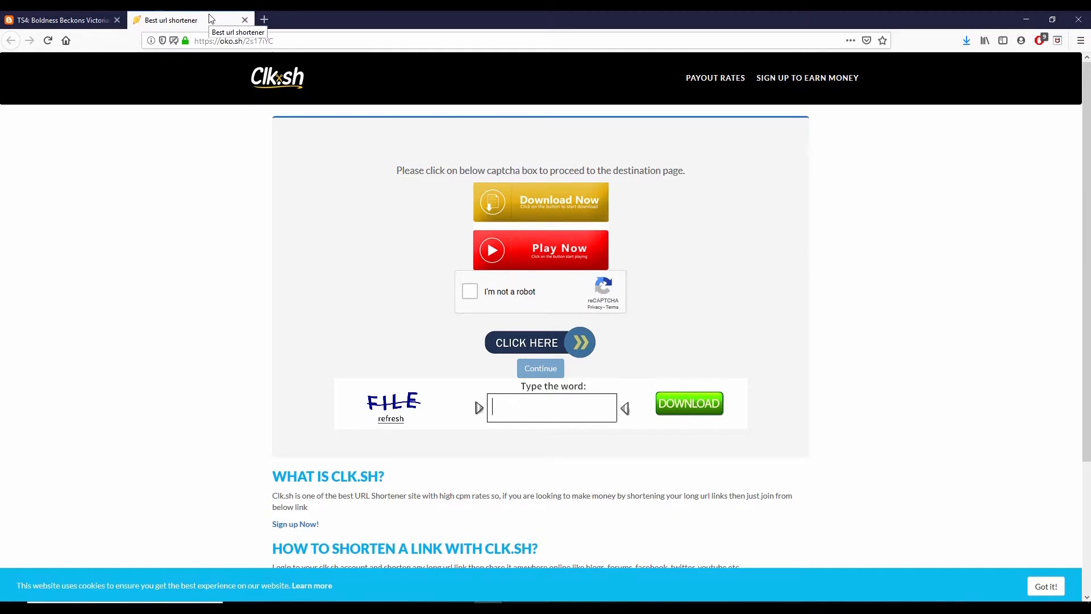
{"action": "mouse_move", "coordinate": [217, 16]}
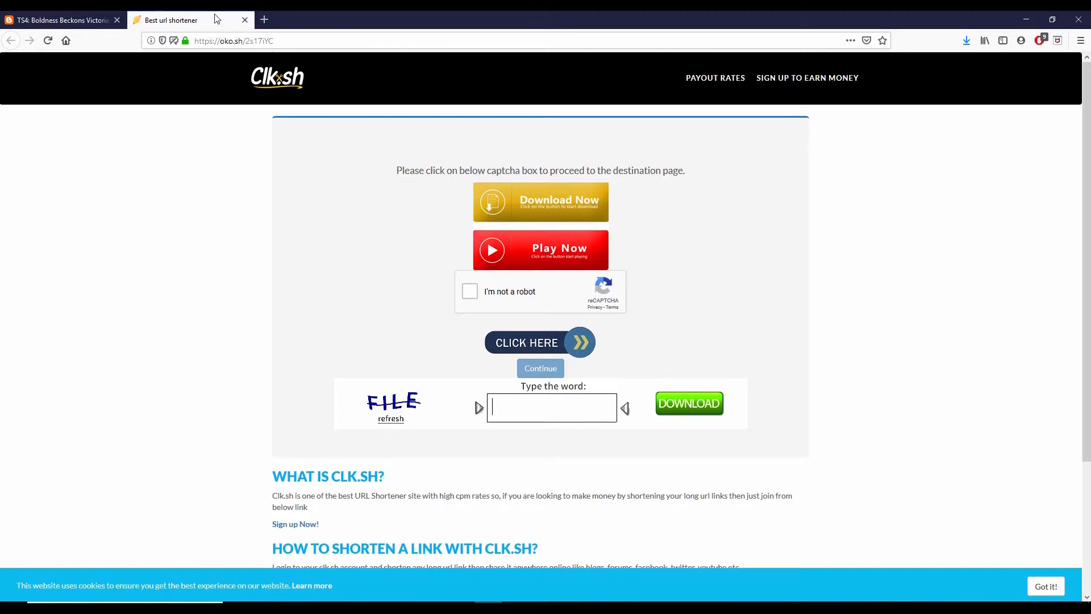
{"action": "mouse_move", "coordinate": [266, 20]}
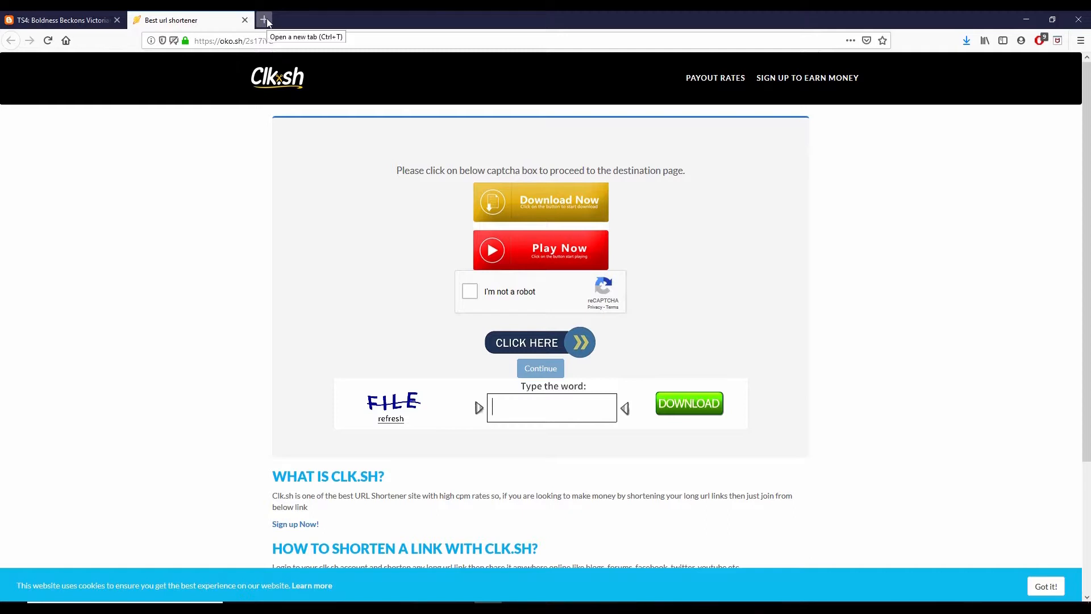
{"action": "mouse_move", "coordinate": [231, 367]}
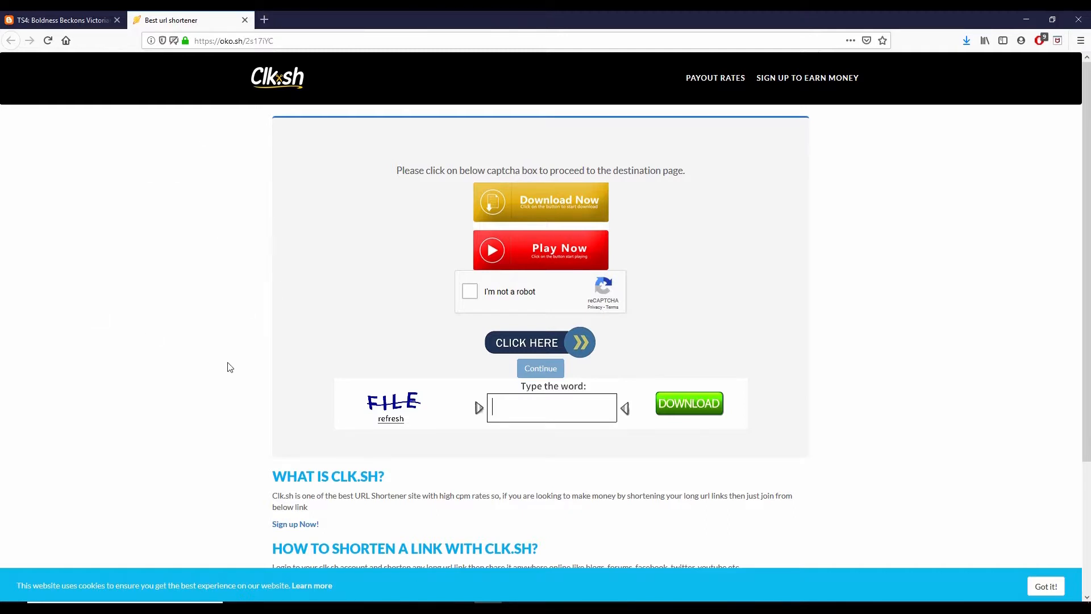
{"action": "mouse_move", "coordinate": [473, 295]}
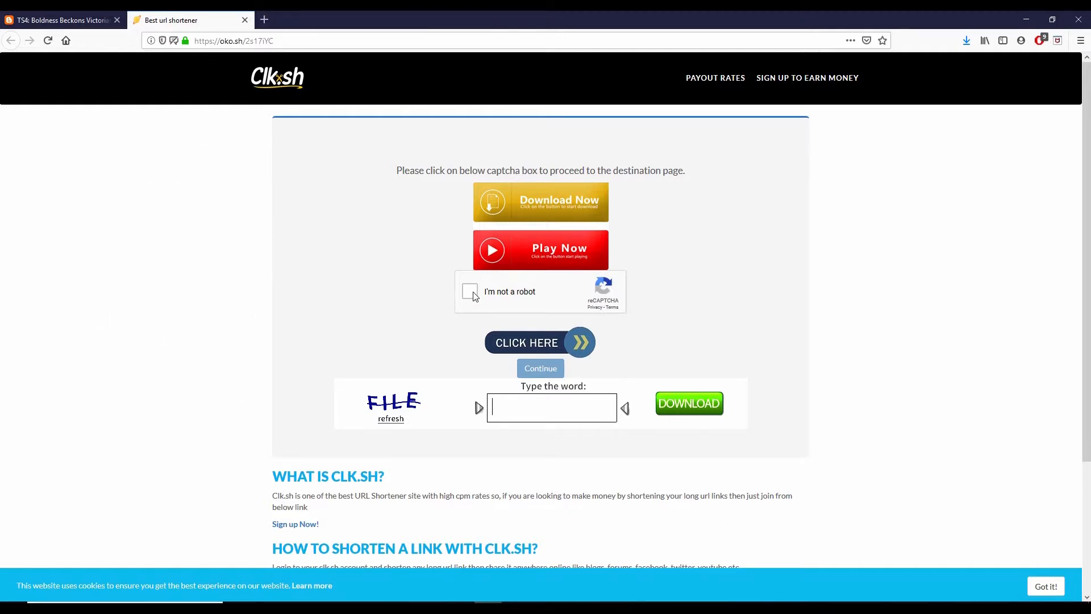
{"action": "mouse_move", "coordinate": [431, 408]}
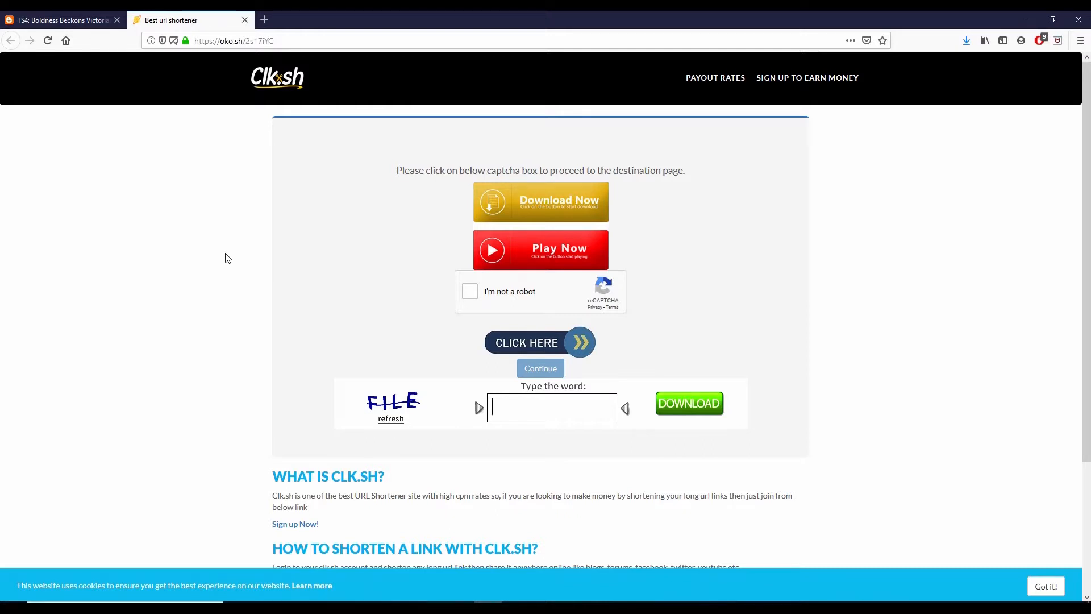
{"action": "mouse_move", "coordinate": [292, 281]}
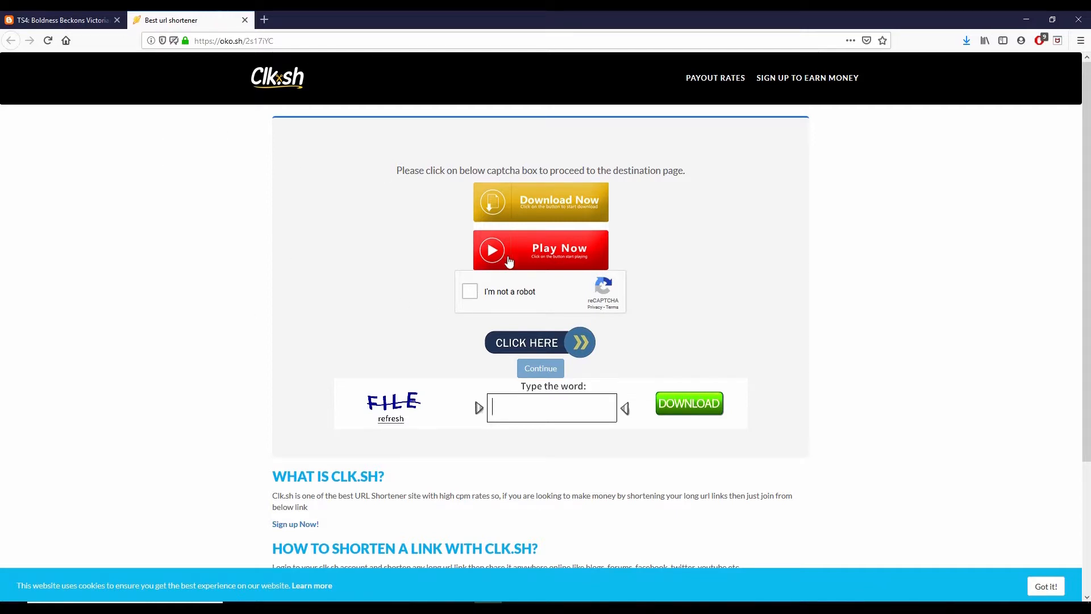
{"action": "left_click", "coordinate": [468, 291]}
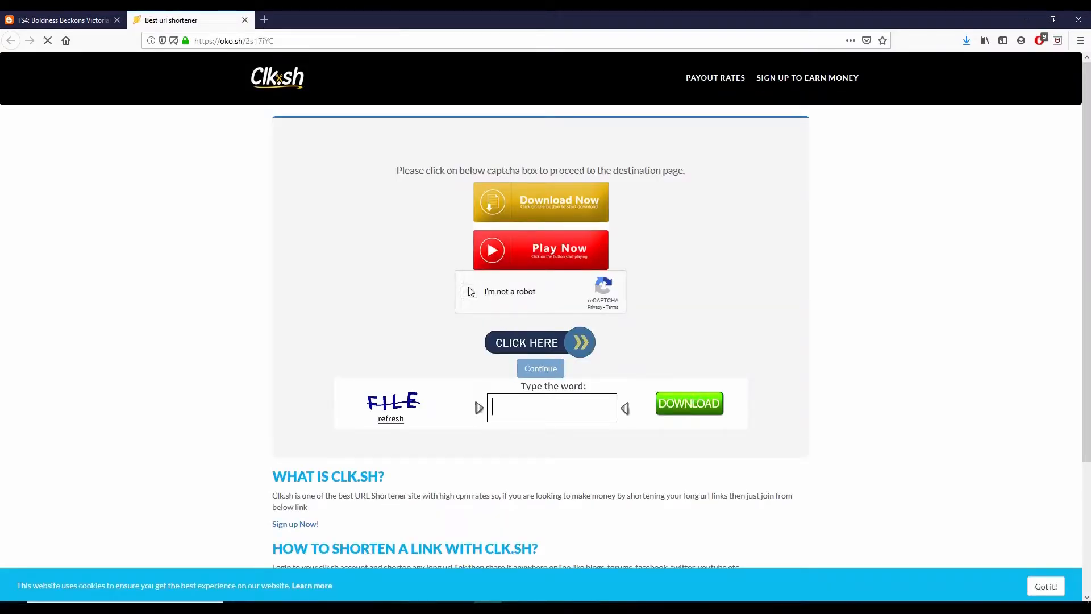
{"action": "left_click", "coordinate": [471, 291]}
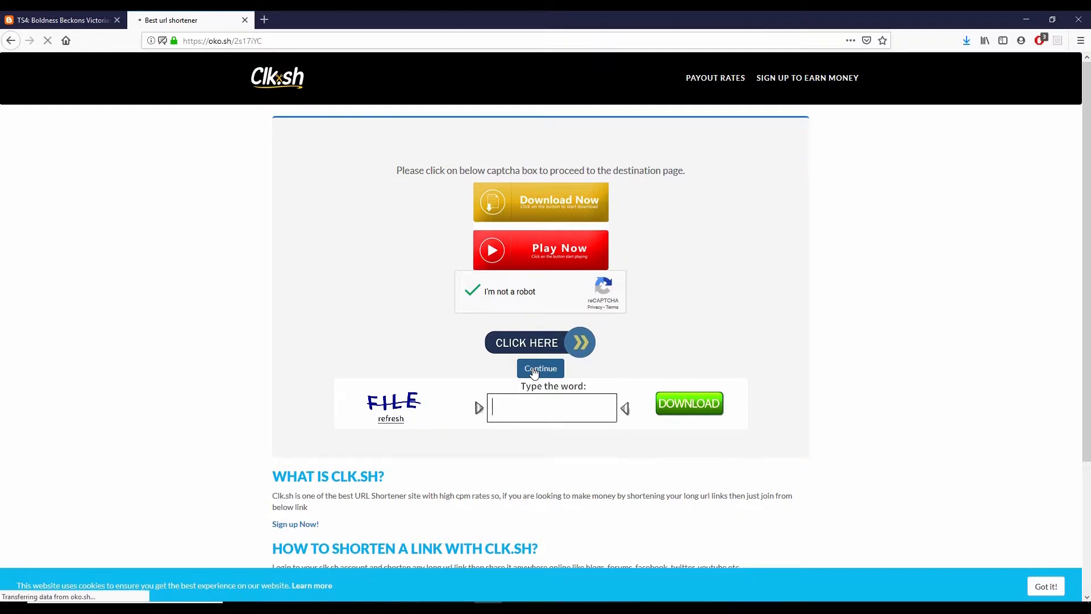
Continue to the Clk.sh countdown page and wait for Get Link to activate.
{"action": "left_click", "coordinate": [540, 368]}
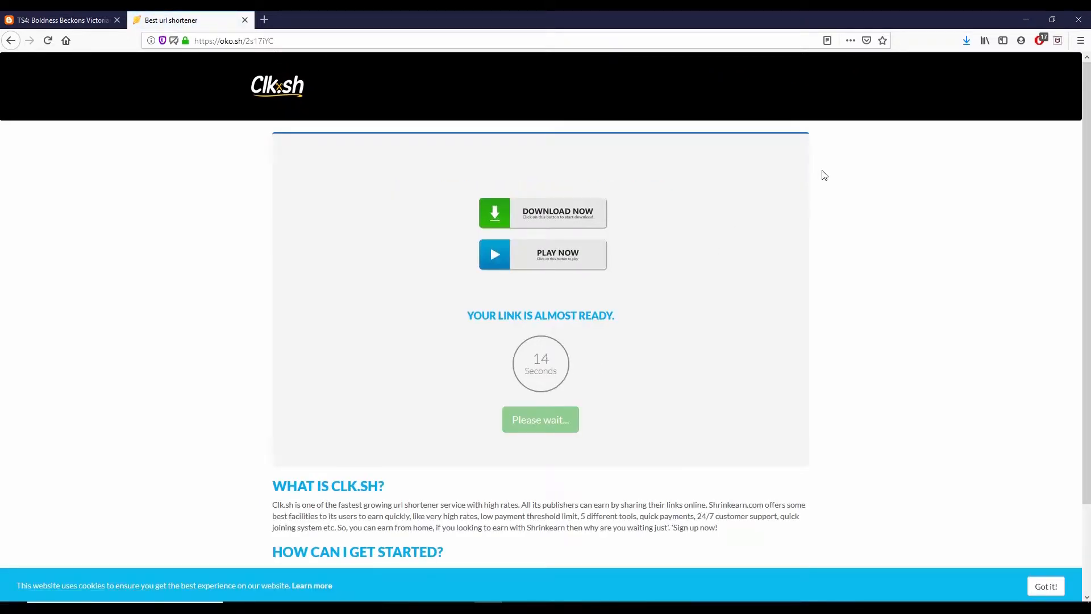
{"action": "mouse_move", "coordinate": [755, 396]}
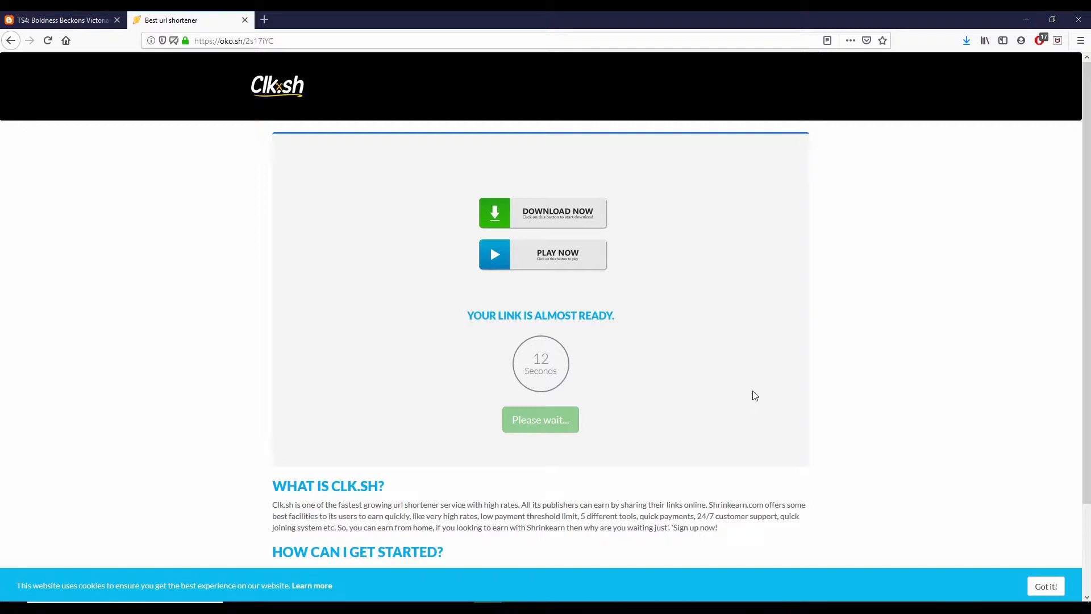
{"action": "mouse_move", "coordinate": [467, 366]}
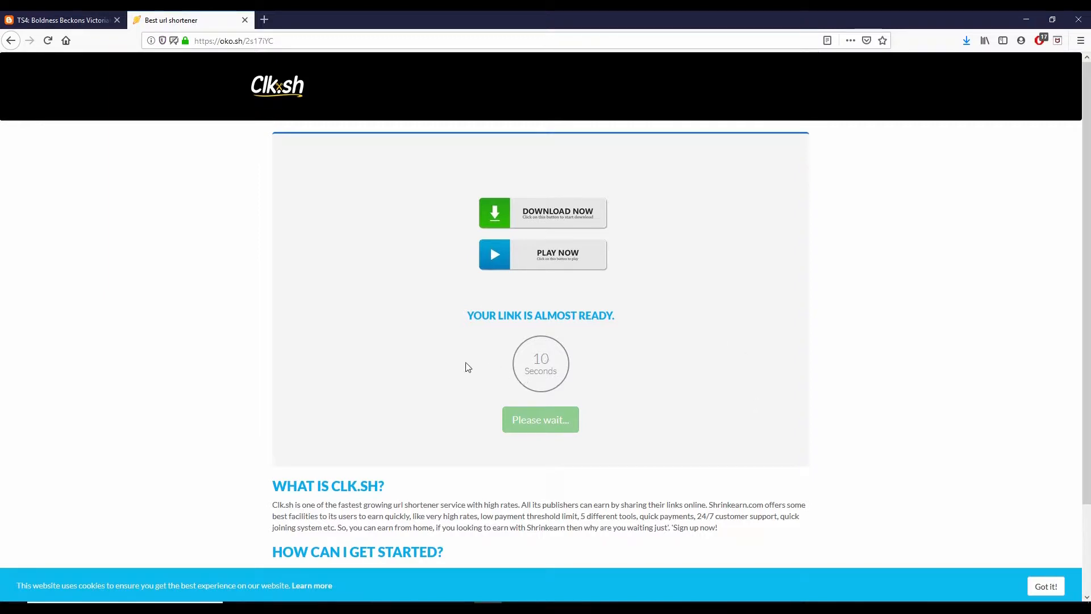
{"action": "mouse_move", "coordinate": [621, 366]}
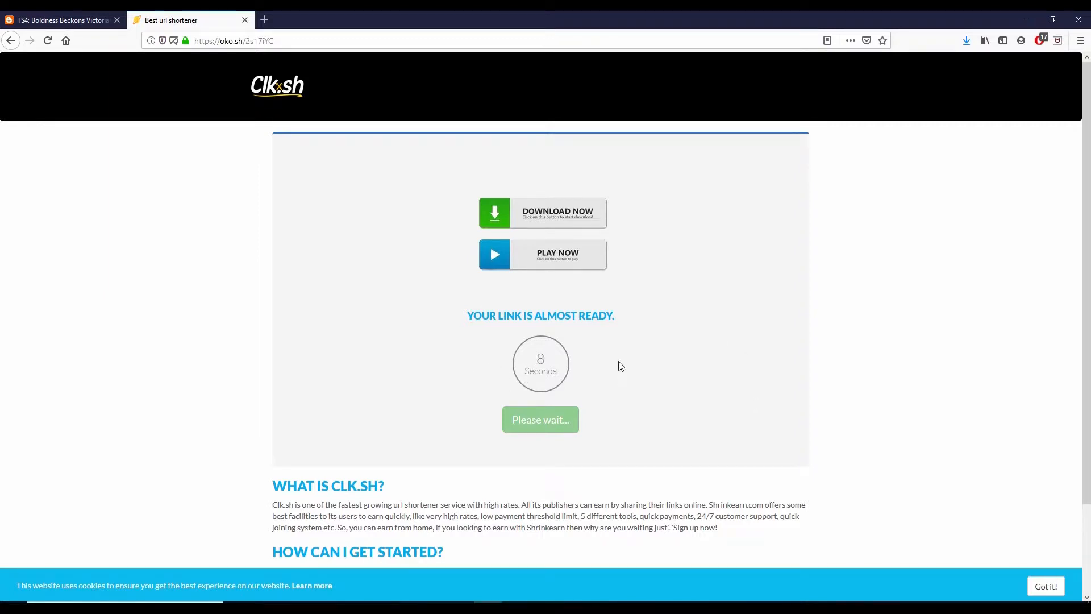
{"action": "mouse_move", "coordinate": [230, 325]}
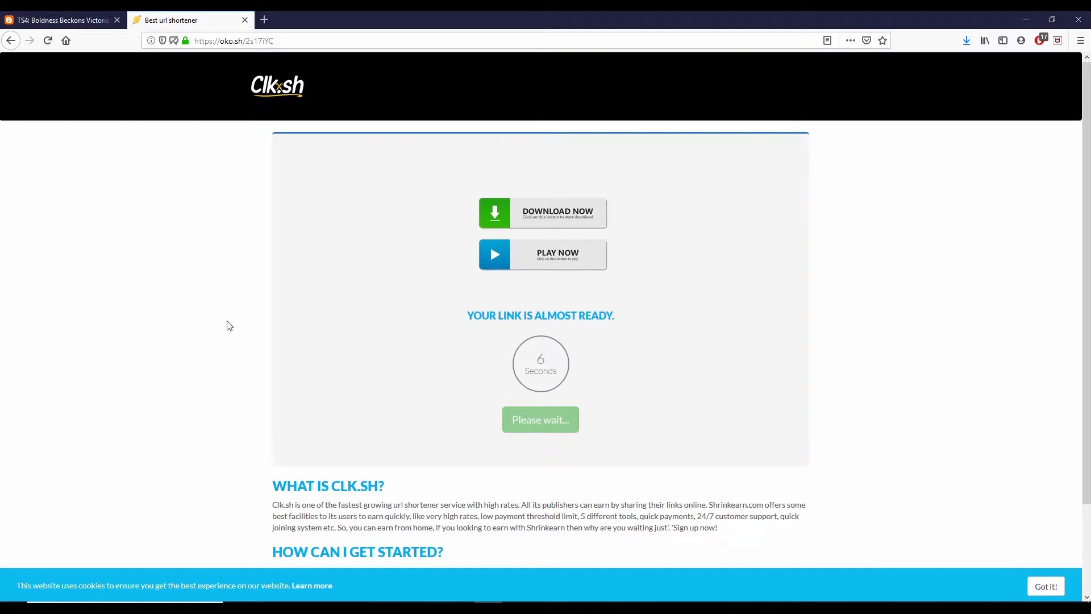
{"action": "mouse_move", "coordinate": [335, 269]}
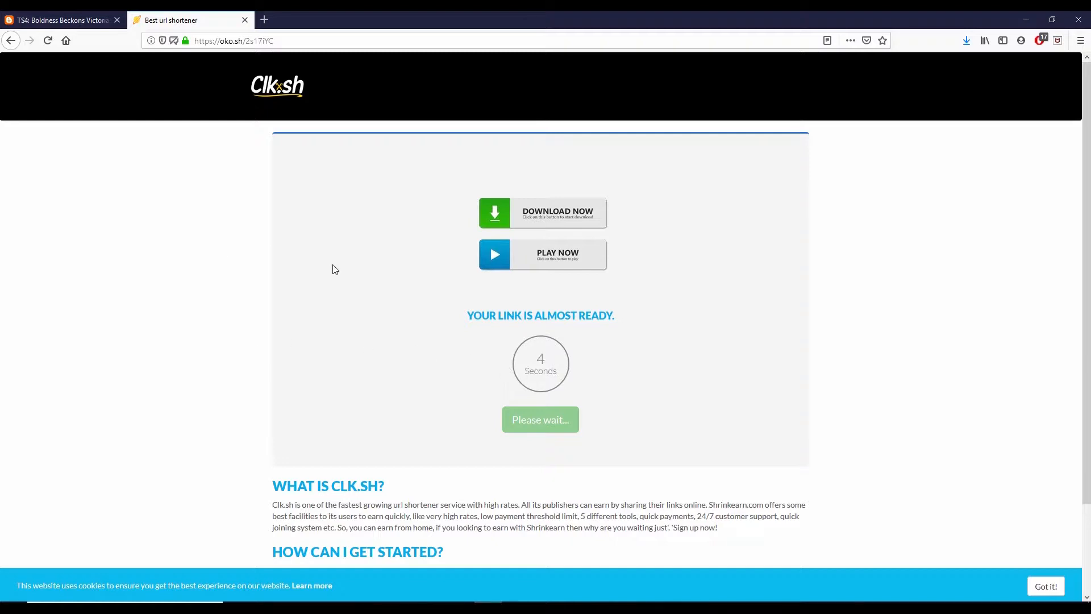
{"action": "mouse_move", "coordinate": [771, 375]}
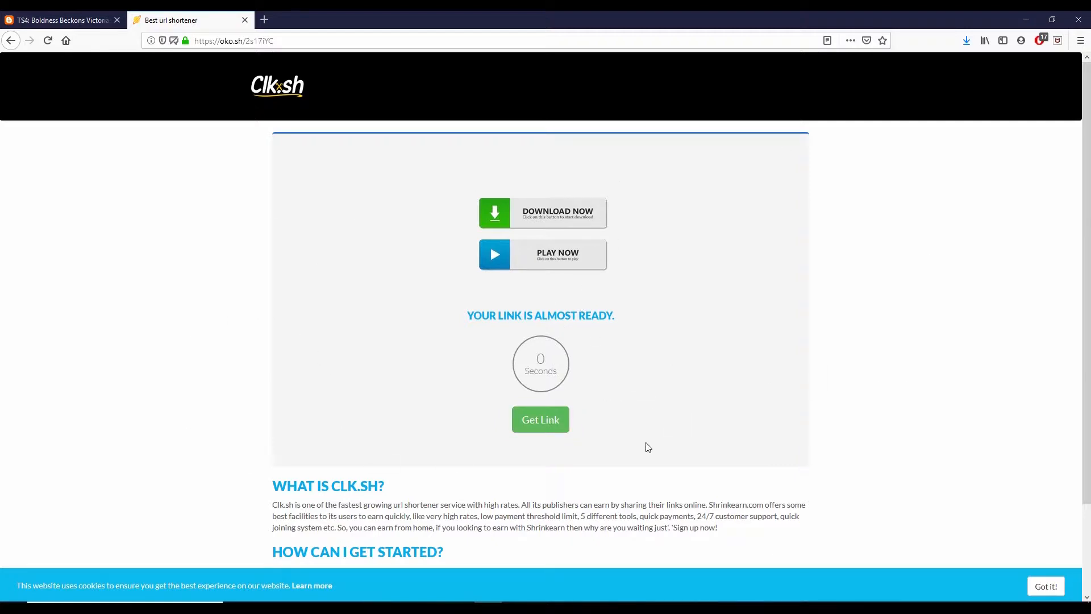
{"action": "mouse_move", "coordinate": [583, 348]}
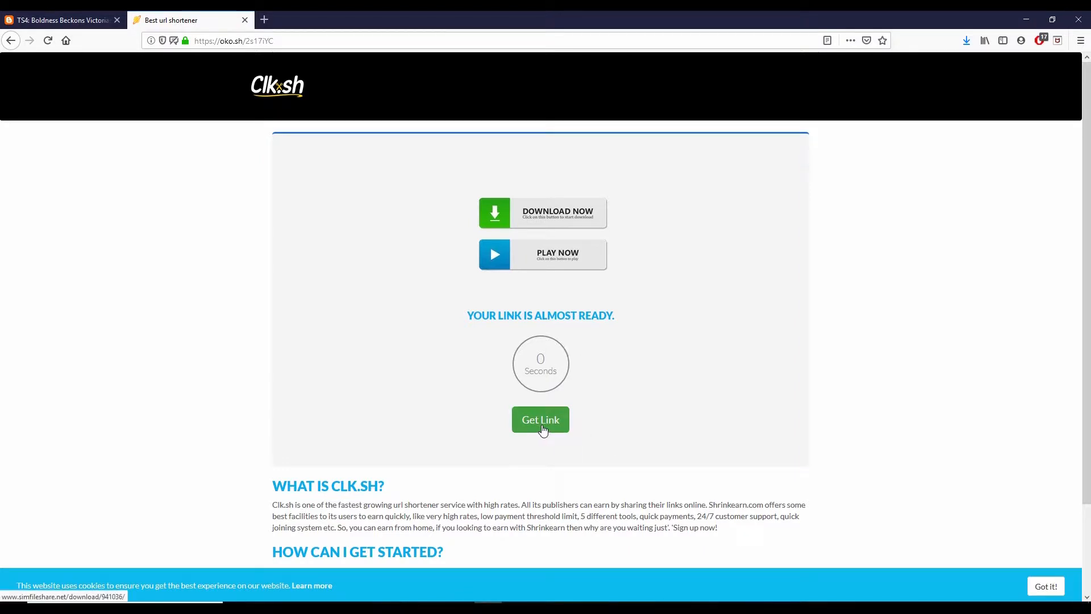
{"action": "mouse_move", "coordinate": [487, 70]}
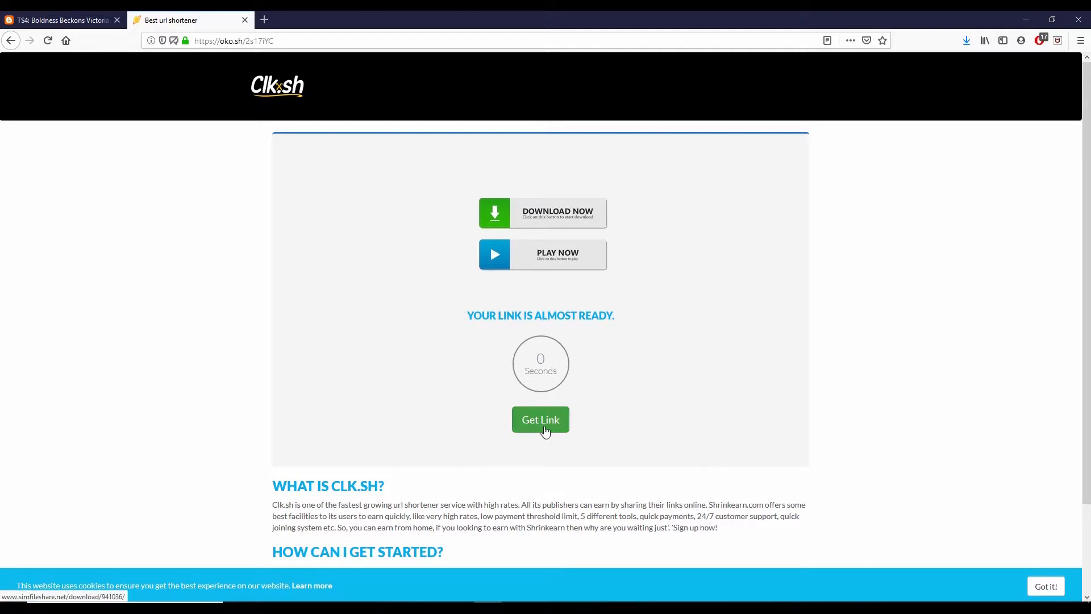
Save TS4_Boldness_Beckons_HSL.zip via Get Link, then request Get Link again.
{"action": "left_click", "coordinate": [540, 420]}
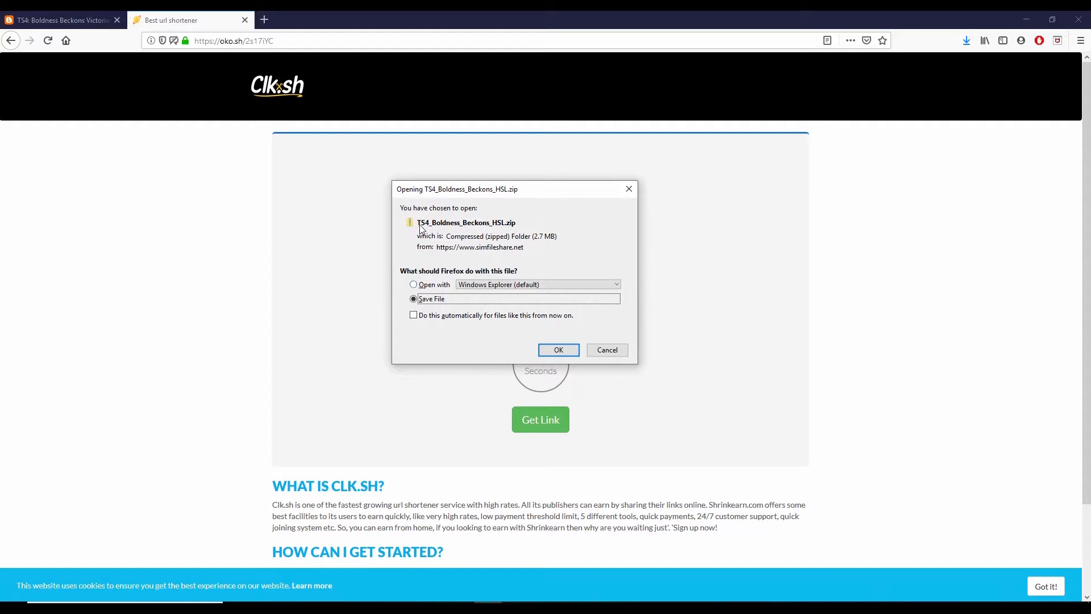
{"action": "mouse_move", "coordinate": [450, 232]}
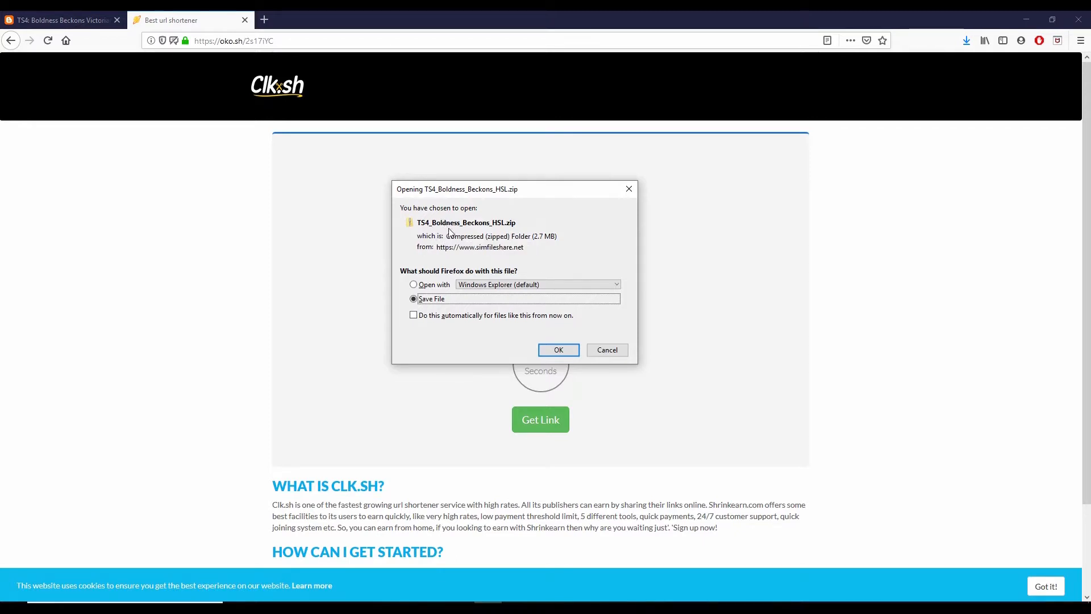
{"action": "mouse_move", "coordinate": [491, 229]}
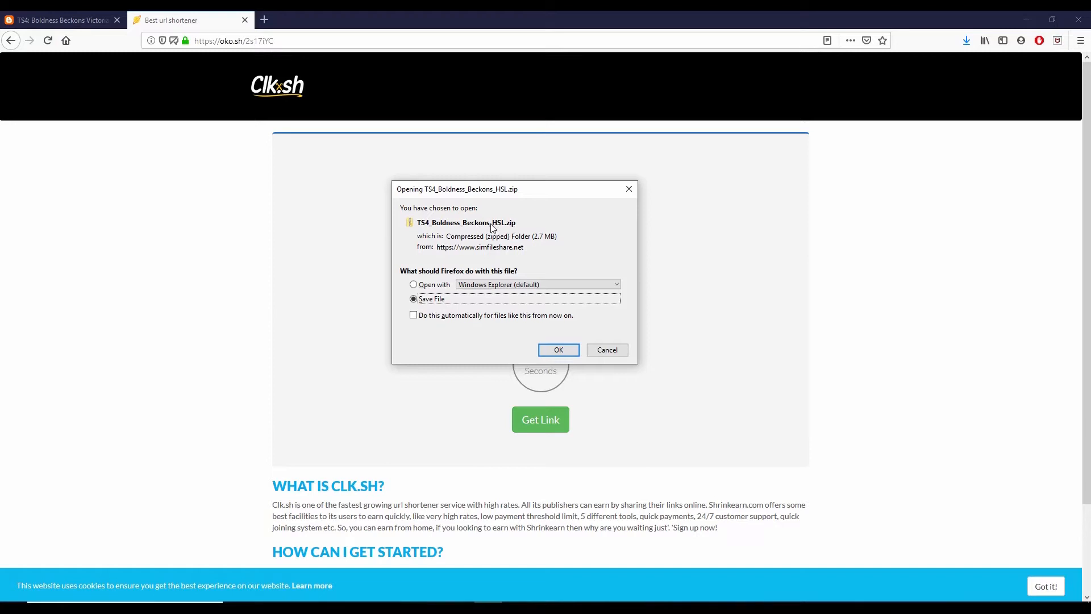
{"action": "mouse_move", "coordinate": [505, 231]}
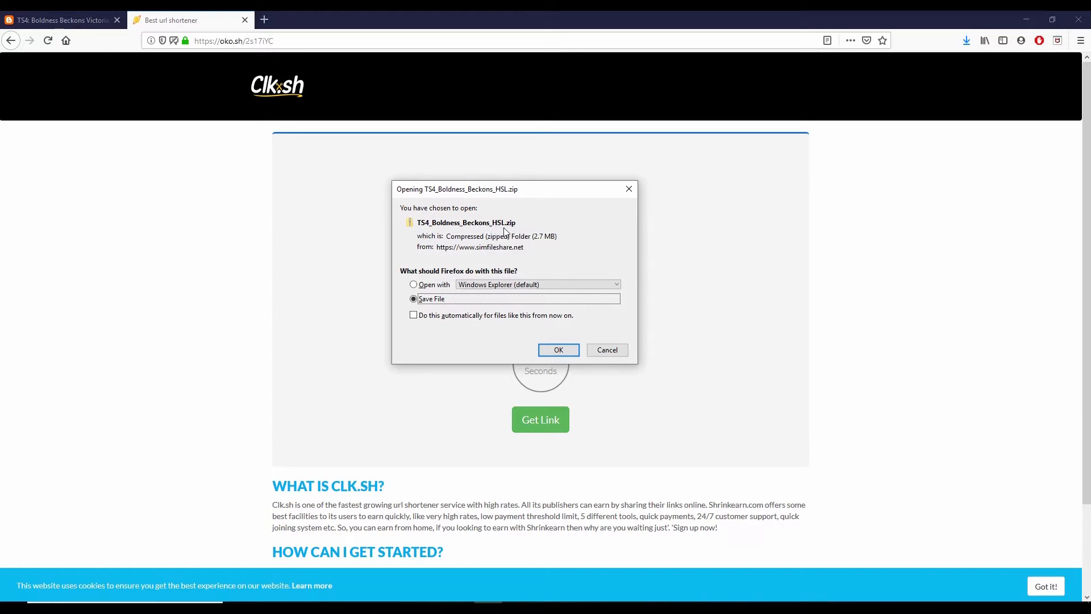
{"action": "mouse_move", "coordinate": [557, 345]}
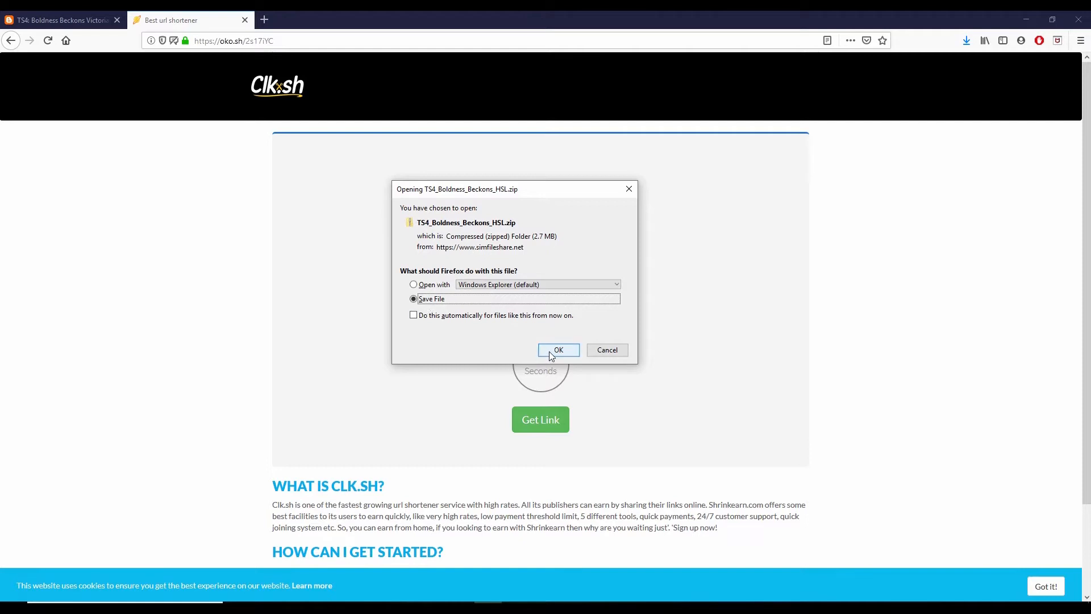
{"action": "left_click", "coordinate": [558, 350]}
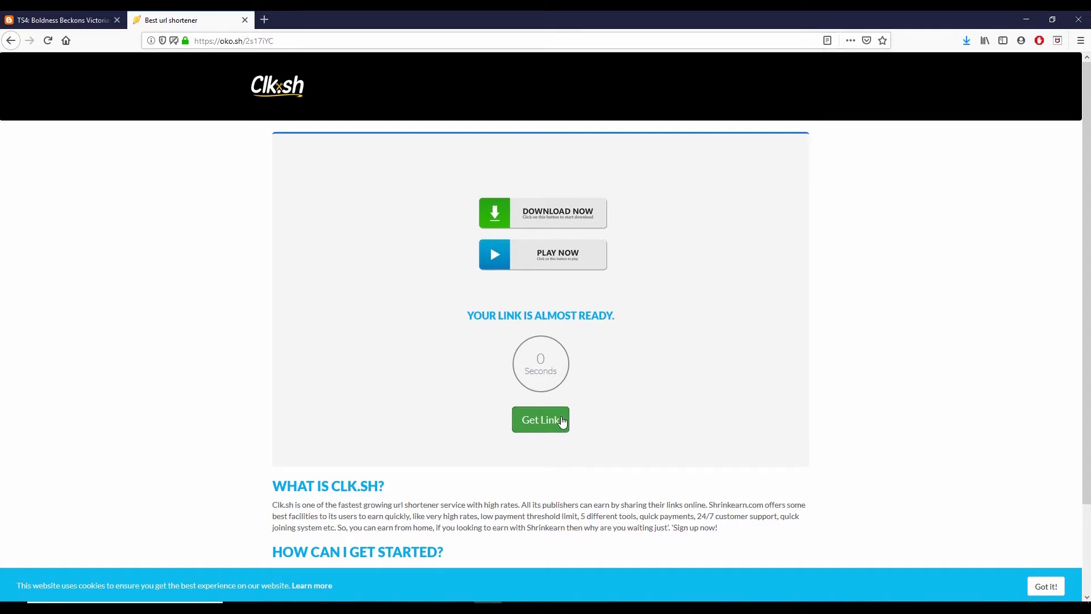
{"action": "left_click", "coordinate": [540, 419]}
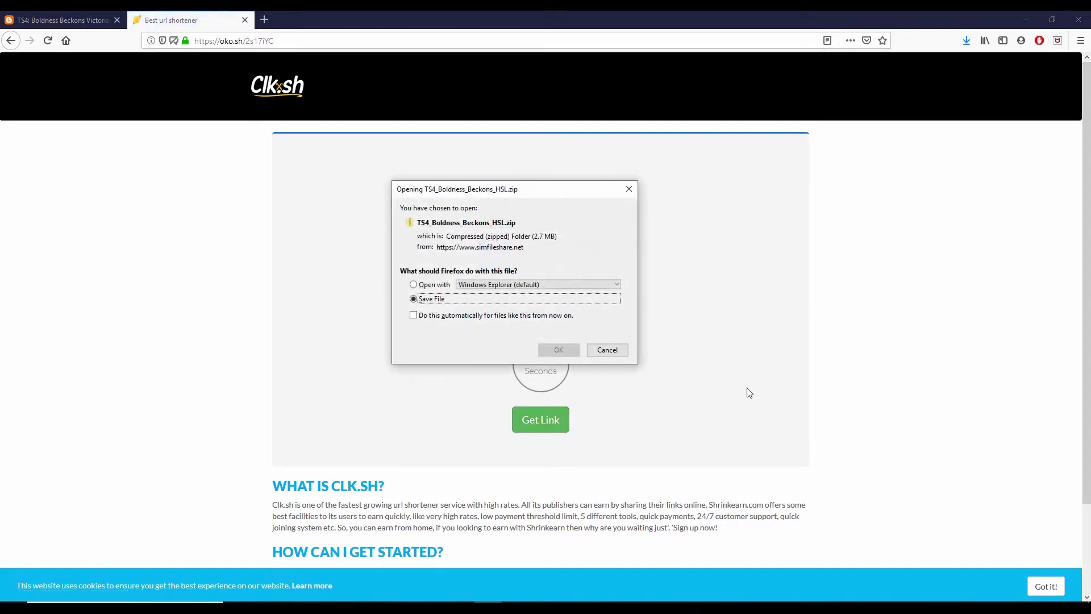
Cancel the duplicate save prompt for the Boldness Beckons zip.
{"action": "left_click", "coordinate": [607, 349]}
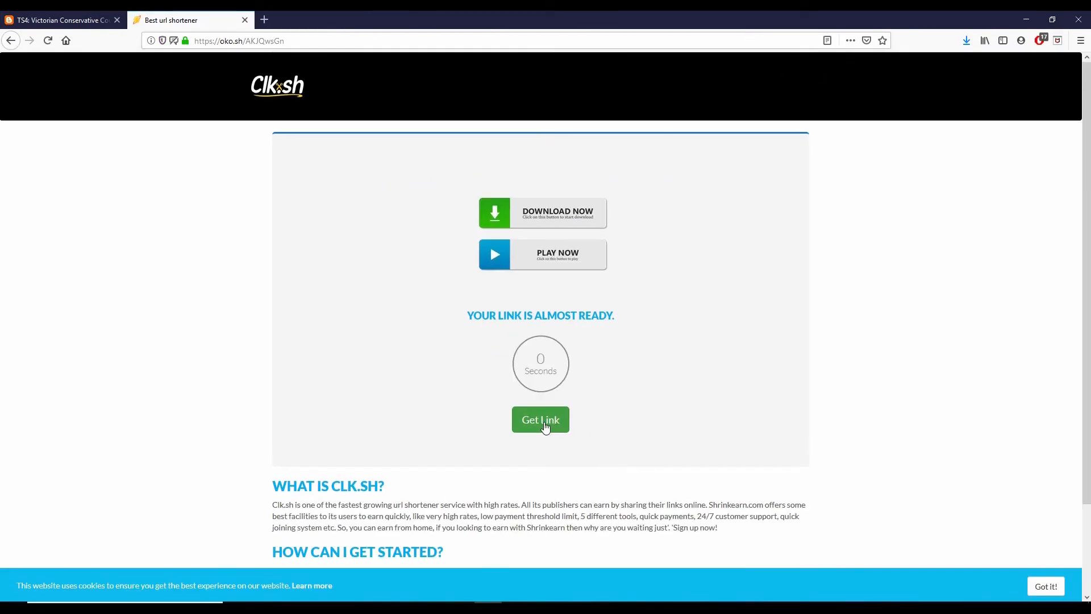
Download TS4_Victorian_Conservative_Couture_HSL.zip (3.8 MB) from Sim File Share and confirm saving.
{"action": "left_click", "coordinate": [540, 419]}
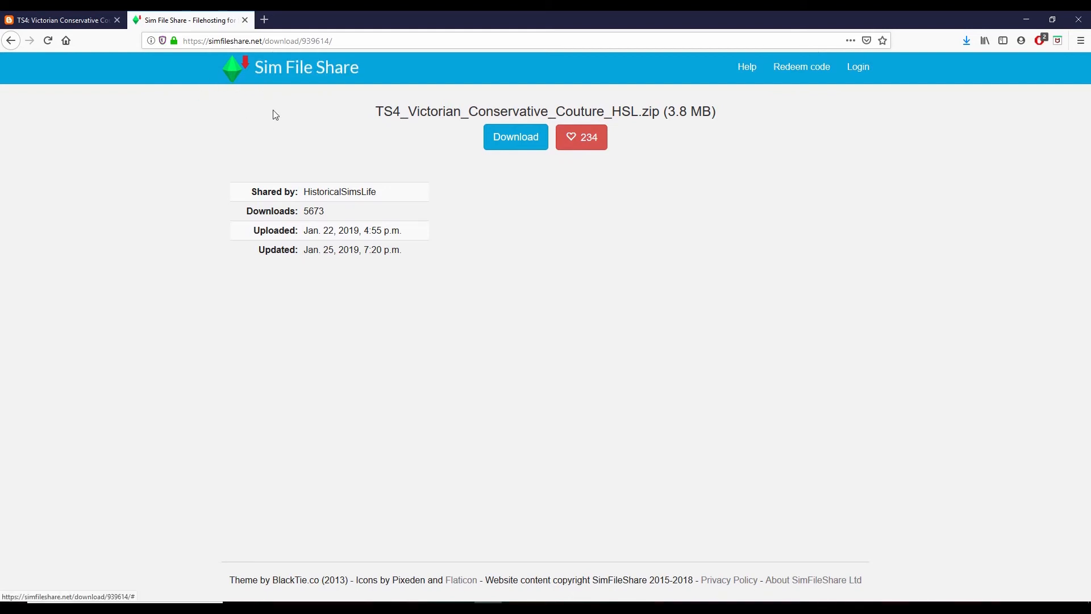
{"action": "mouse_move", "coordinate": [924, 162]}
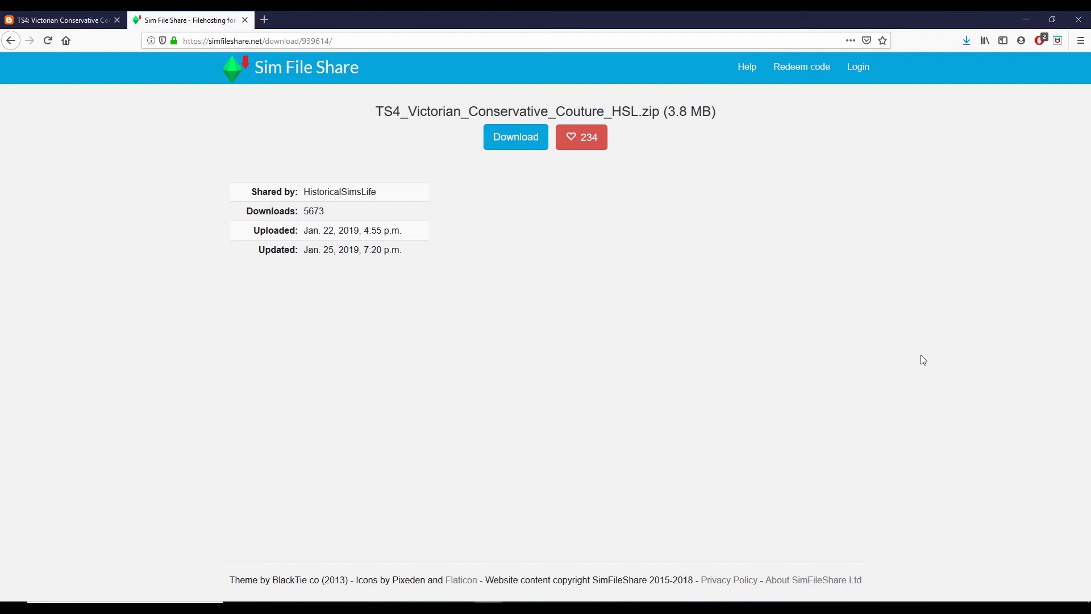
{"action": "mouse_move", "coordinate": [403, 117]}
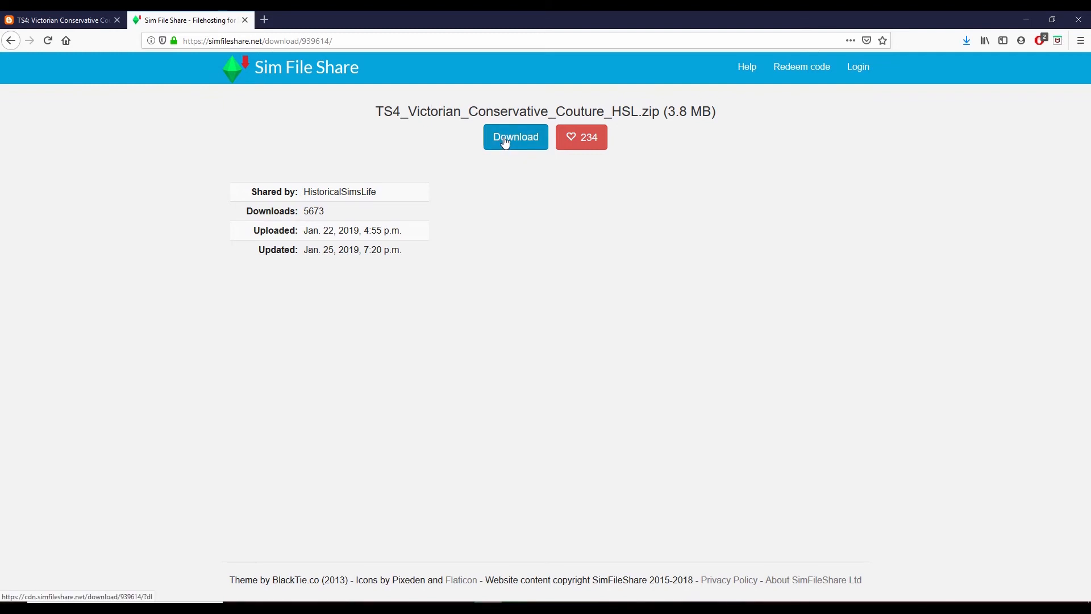
{"action": "left_click", "coordinate": [515, 137]}
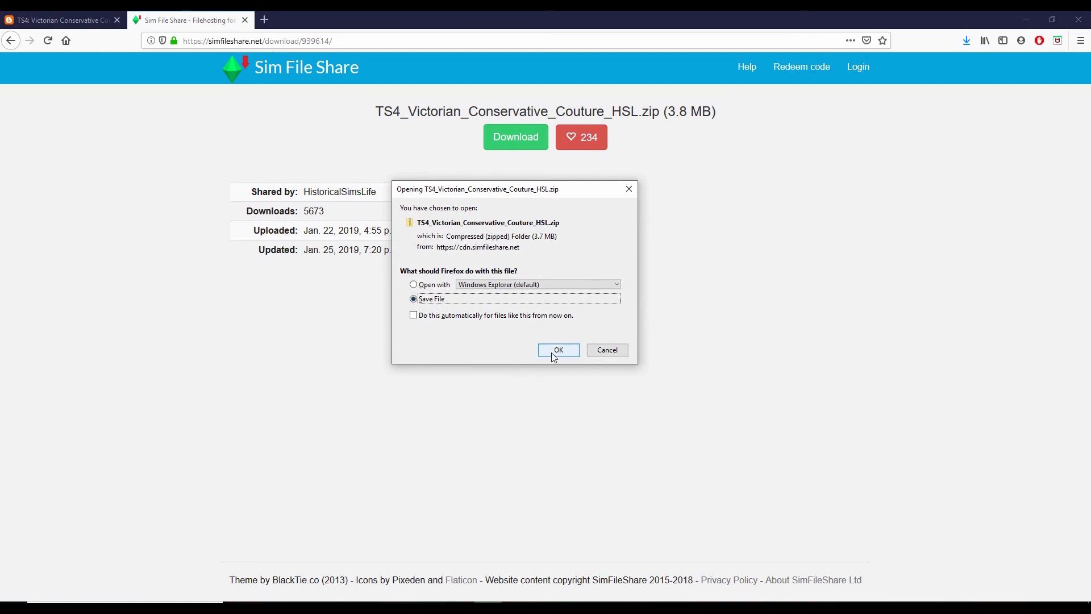
{"action": "left_click", "coordinate": [558, 350]}
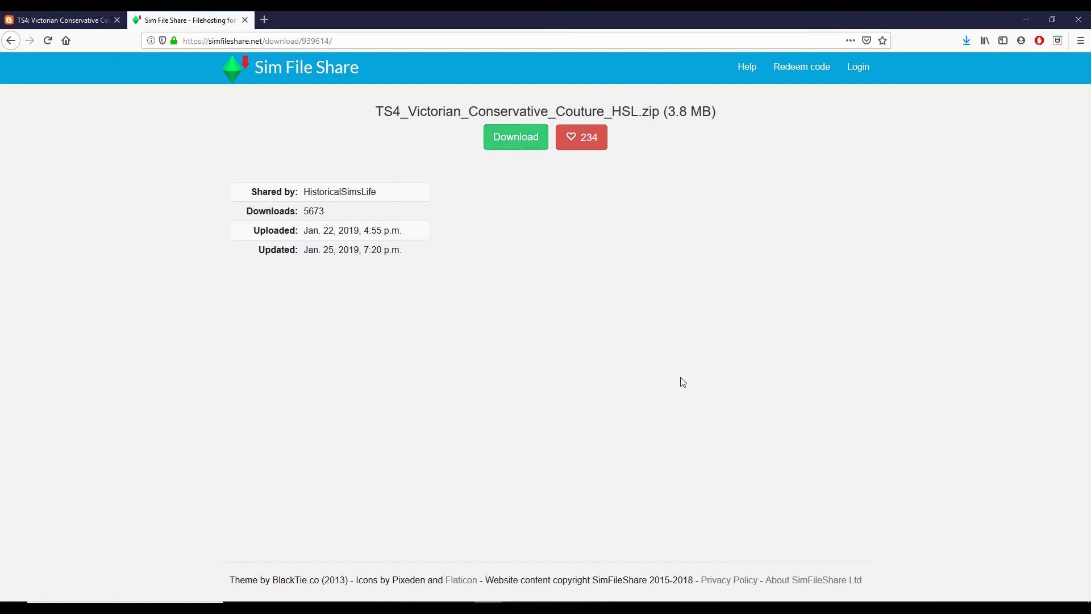
{"action": "mouse_move", "coordinate": [70, 133]}
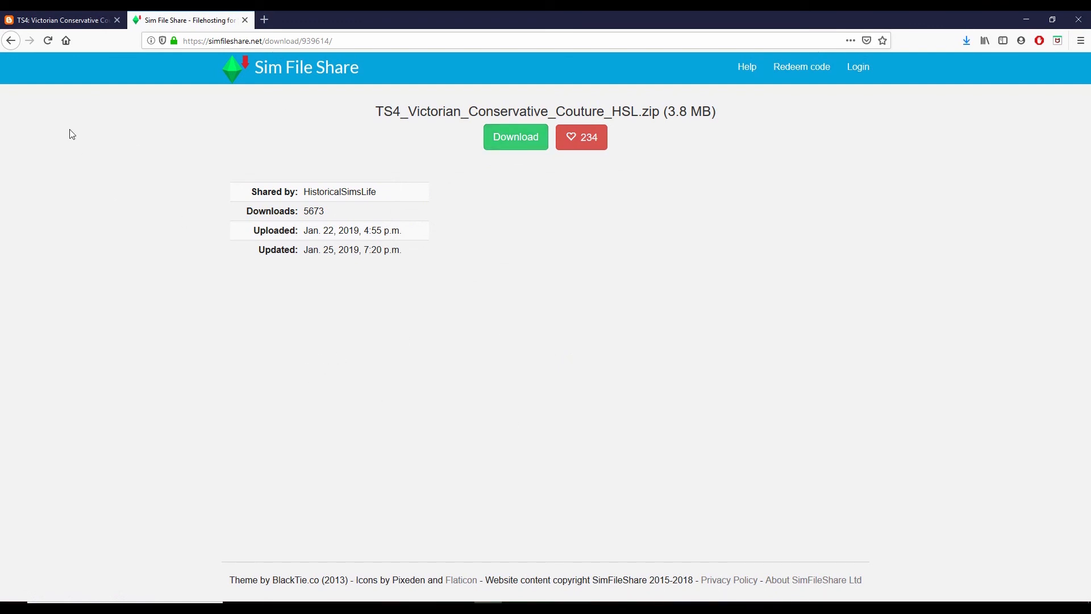
{"action": "mouse_move", "coordinate": [962, 214]}
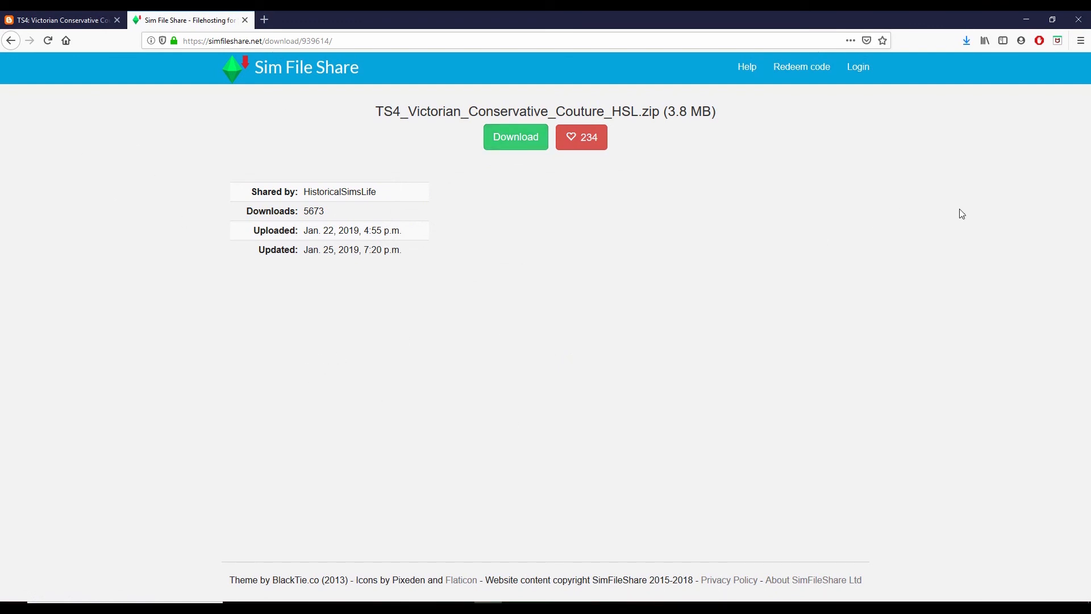